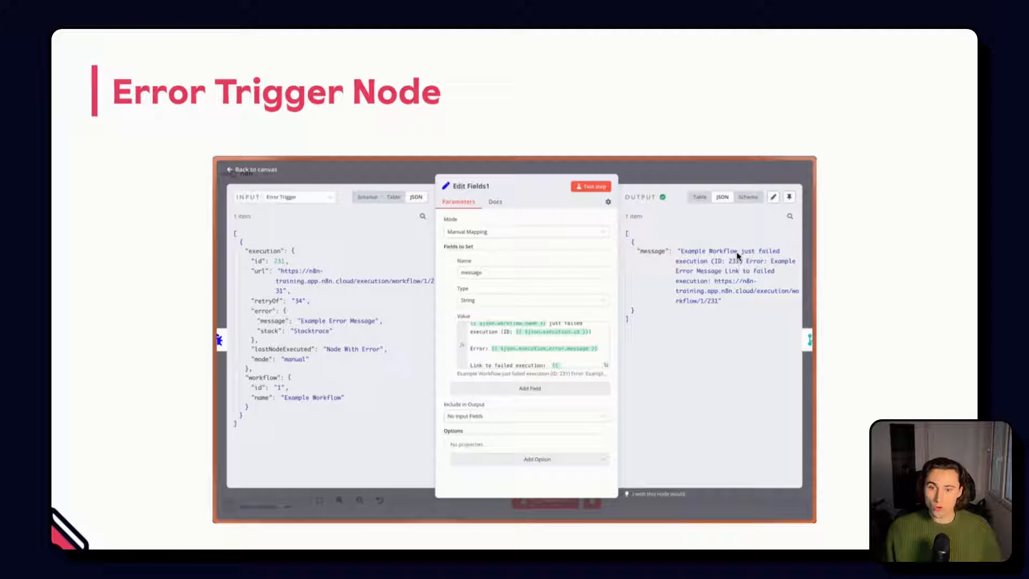
pyautogui.moveTo(746, 268)
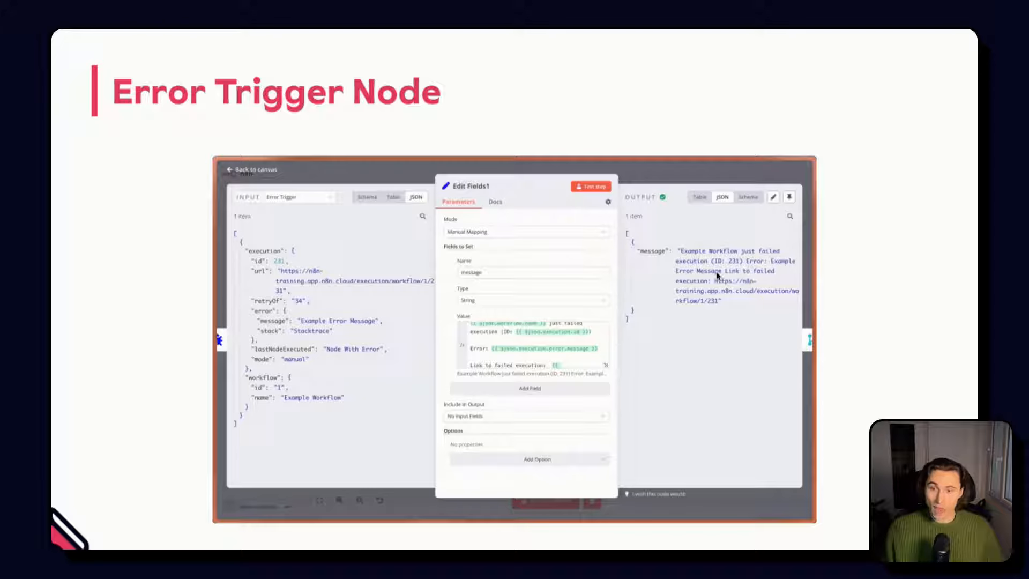
pyautogui.moveTo(722, 321)
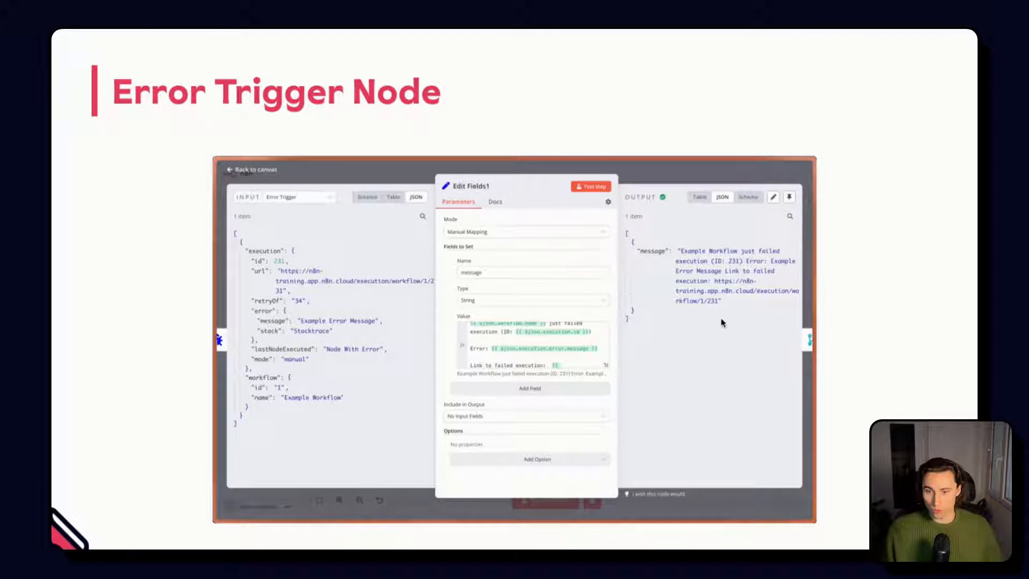
pyautogui.moveTo(701, 358)
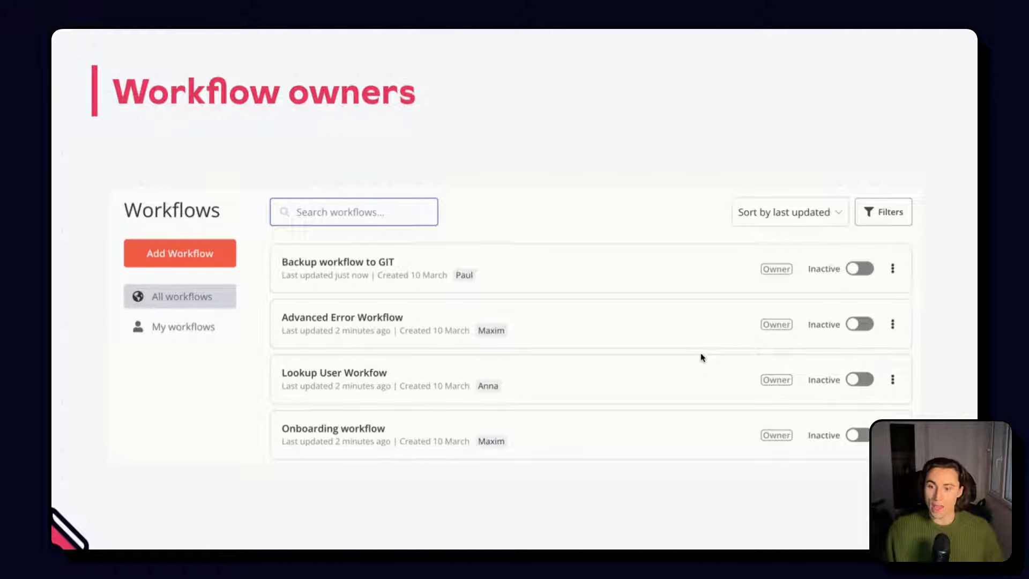
pyautogui.moveTo(470, 294)
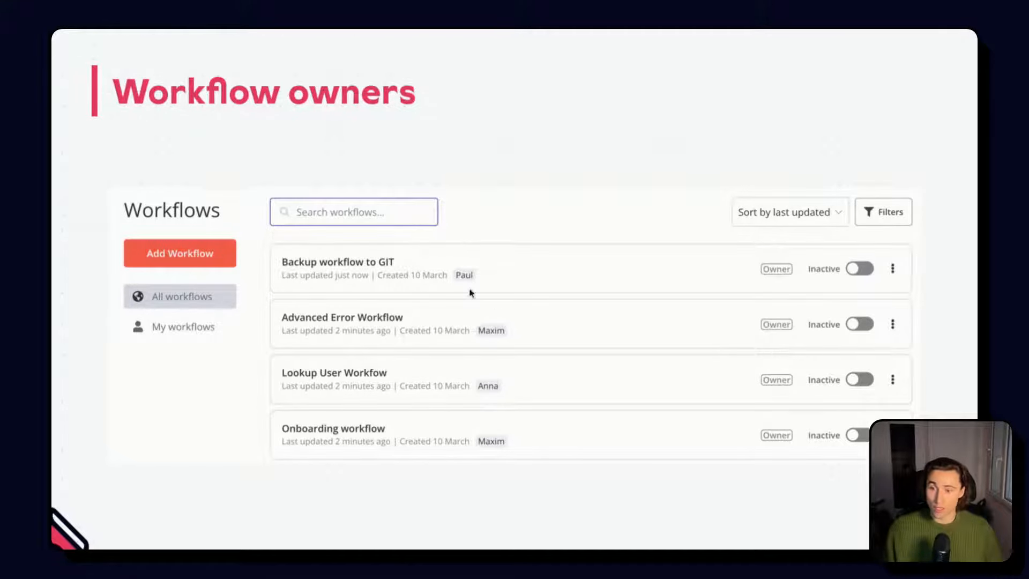
pyautogui.moveTo(495, 505)
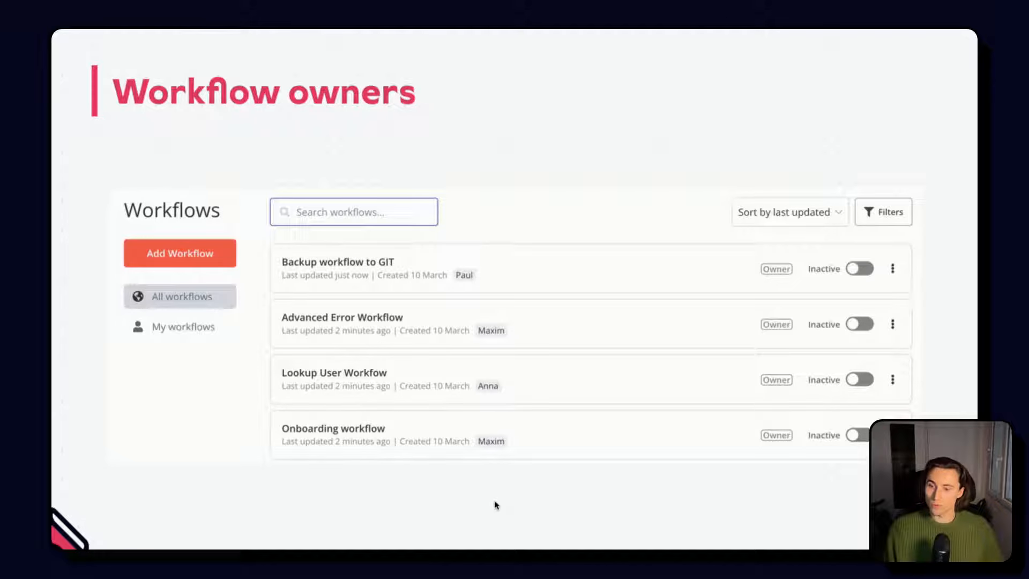
pyautogui.moveTo(472, 481)
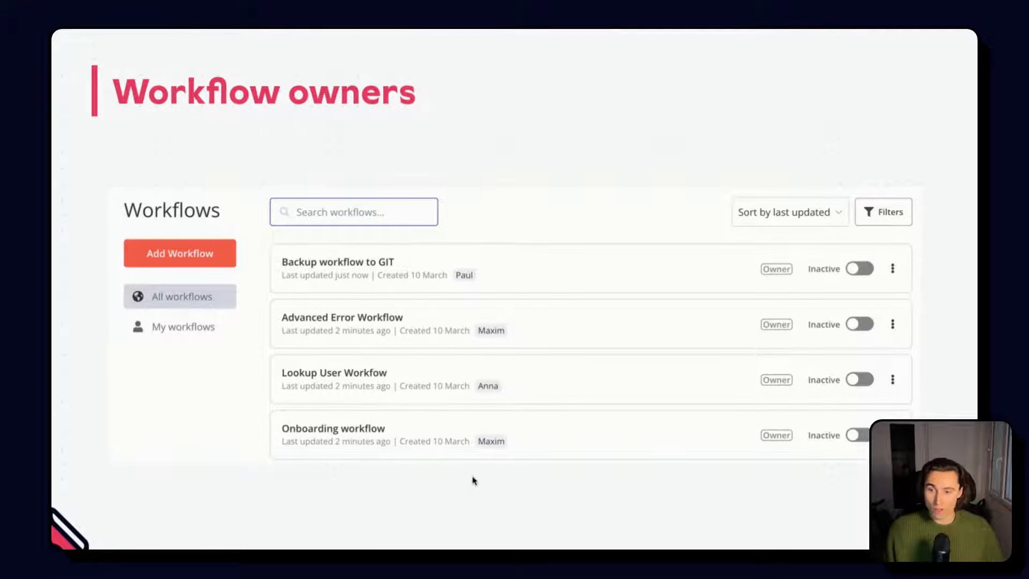
pyautogui.moveTo(544, 151)
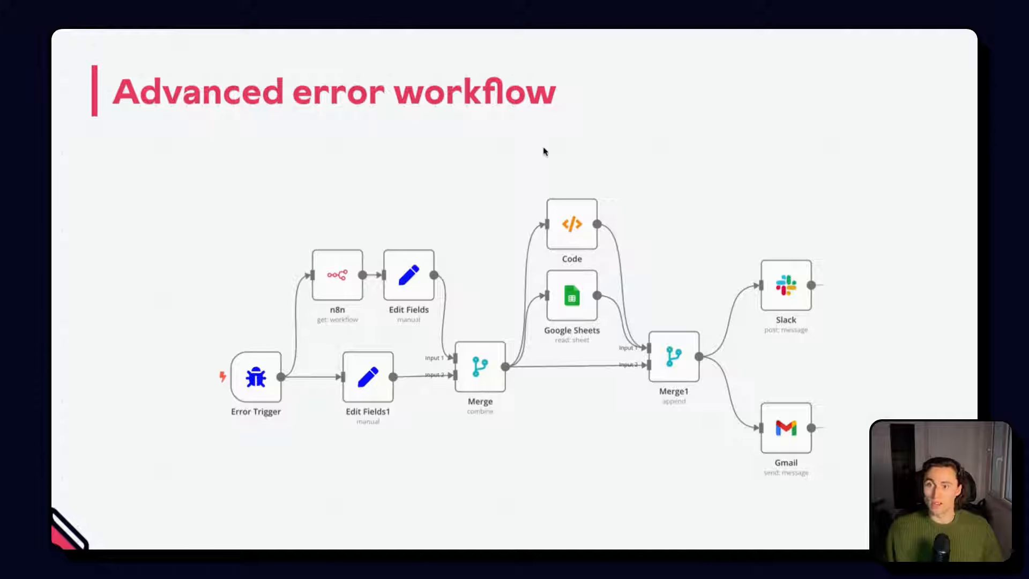
pyautogui.moveTo(290, 231)
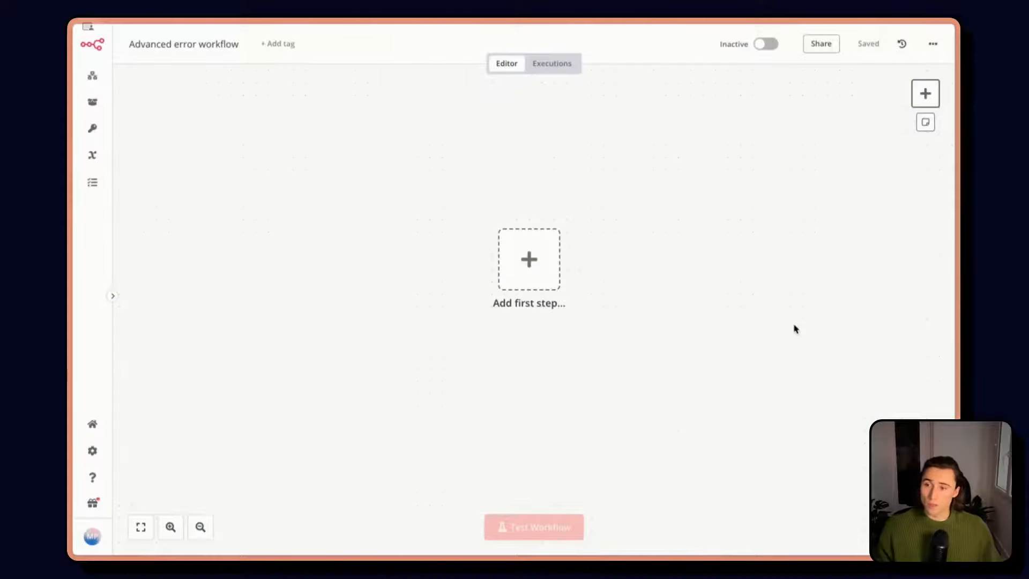
# Add an Error Trigger as the workflow's first step.
pyautogui.click(529, 259)
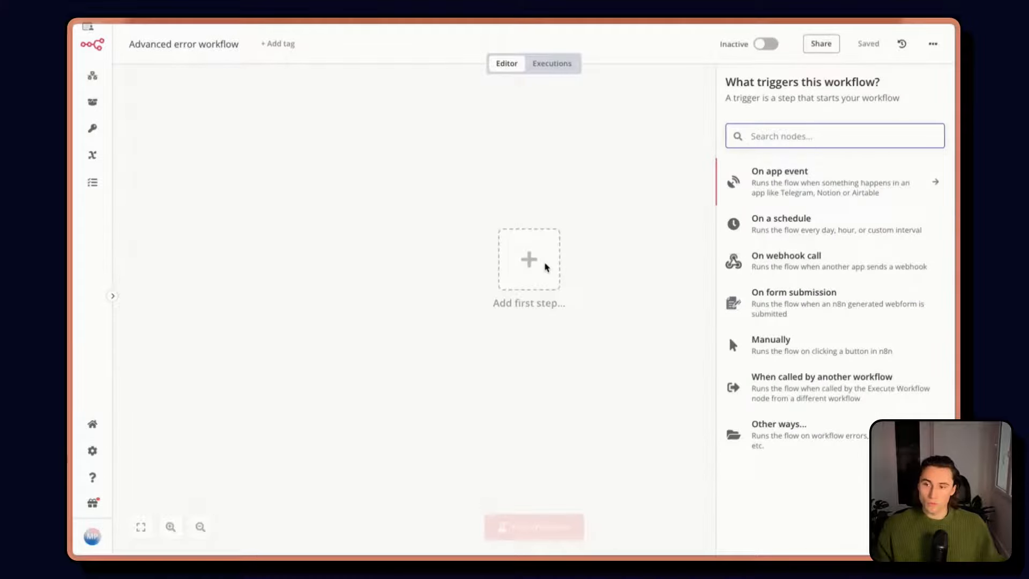
pyautogui.write('erro')
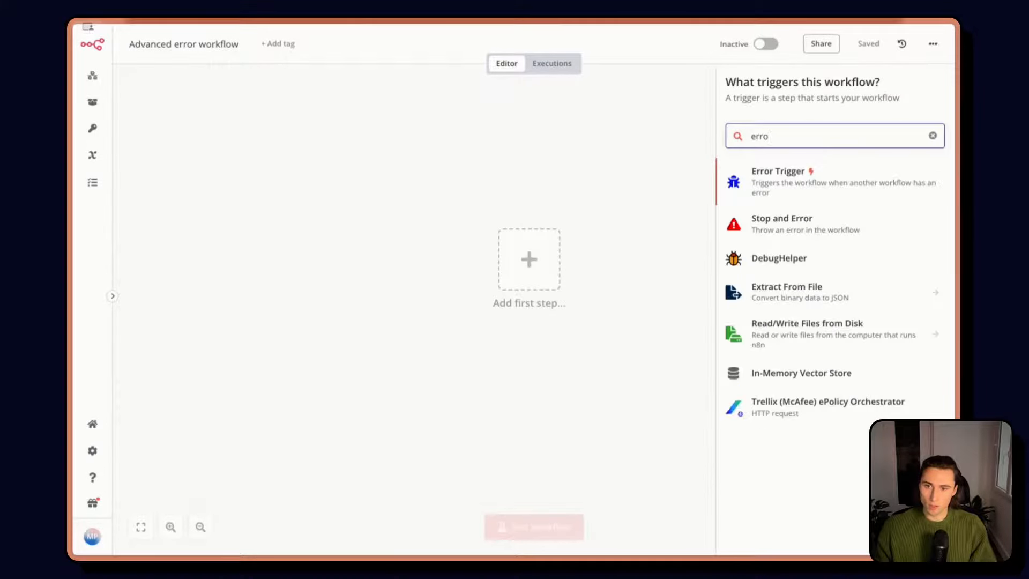
pyautogui.click(778, 182)
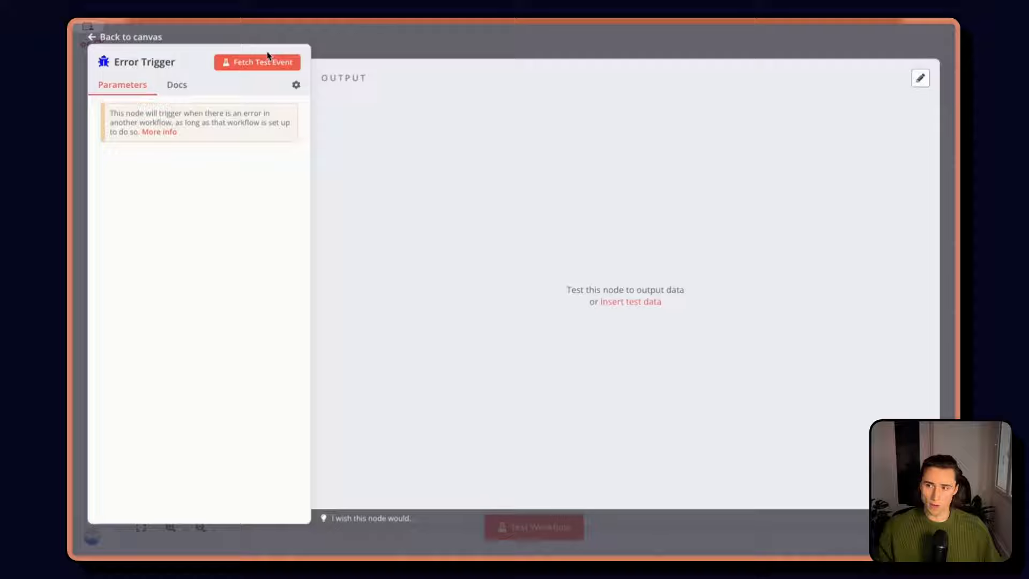
# Fetch a sample error event and view its output as JSON.
pyautogui.click(257, 62)
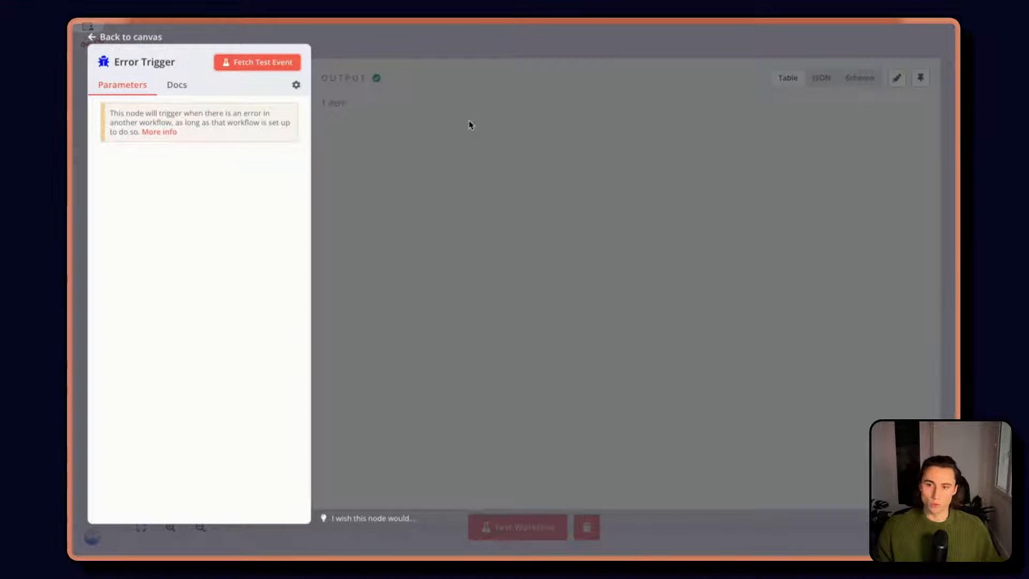
pyautogui.click(256, 62)
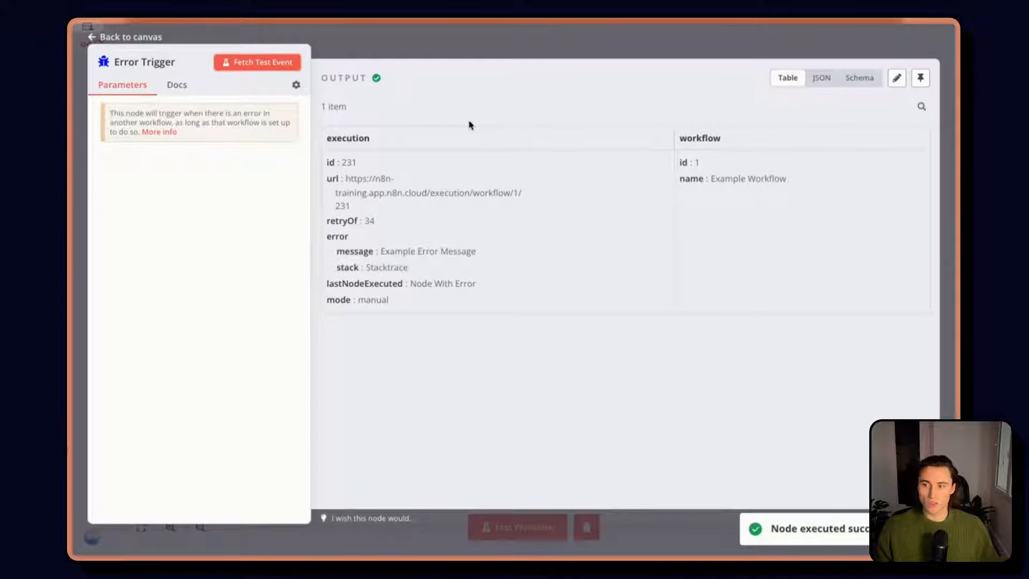
pyautogui.click(820, 77)
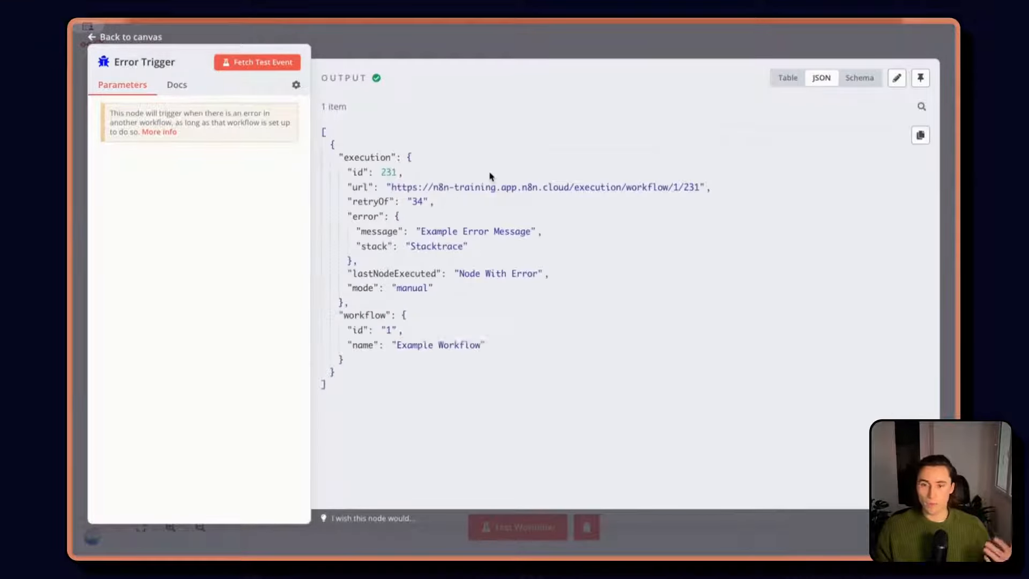
pyautogui.moveTo(511, 125)
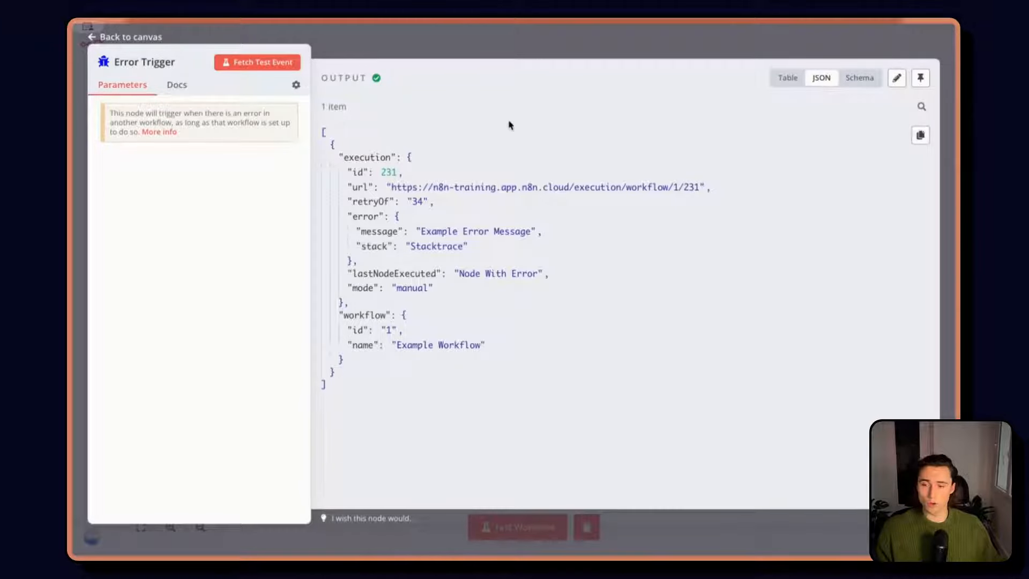
pyautogui.click(125, 36)
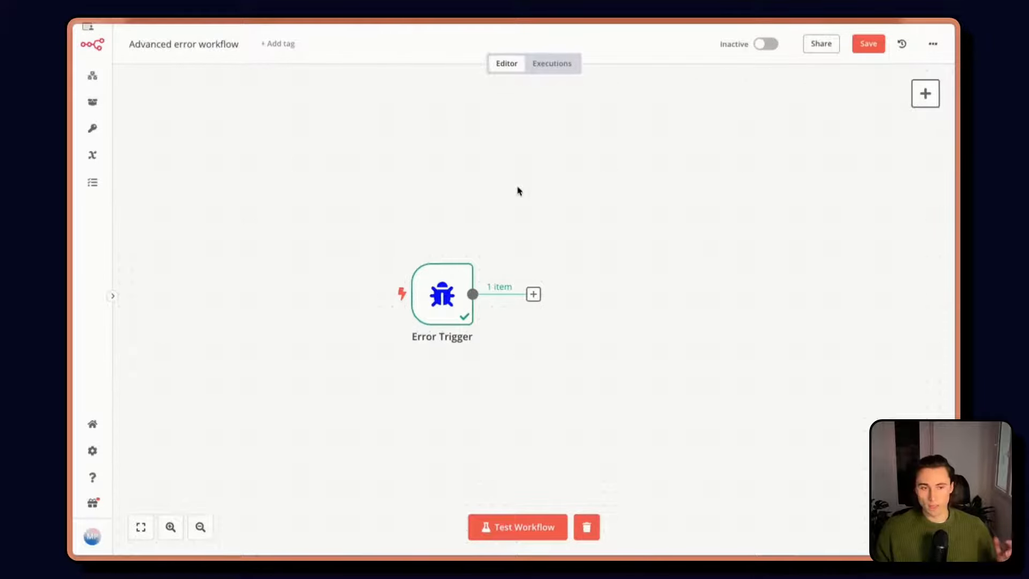
pyautogui.moveTo(460, 306)
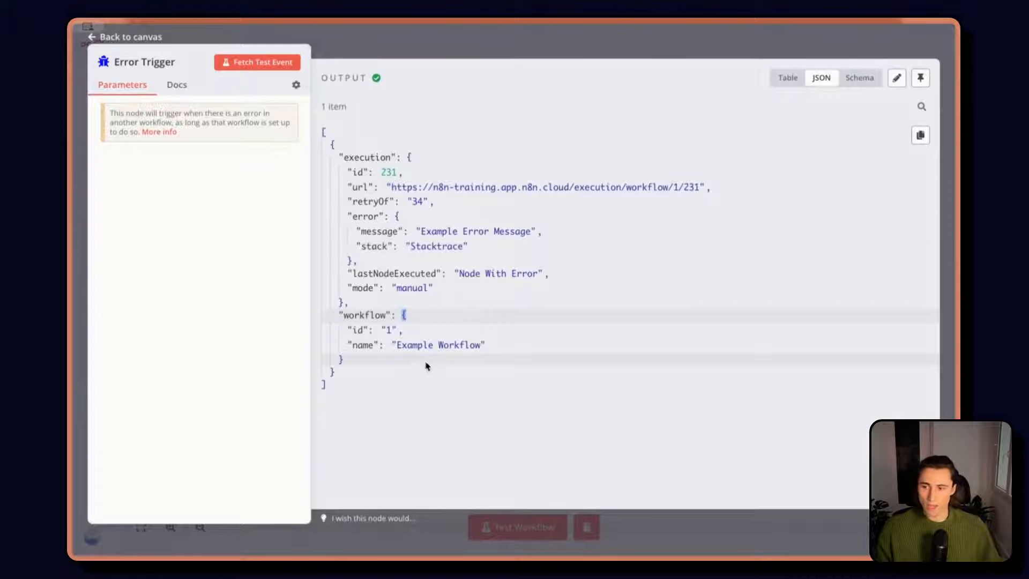
pyautogui.moveTo(432, 338)
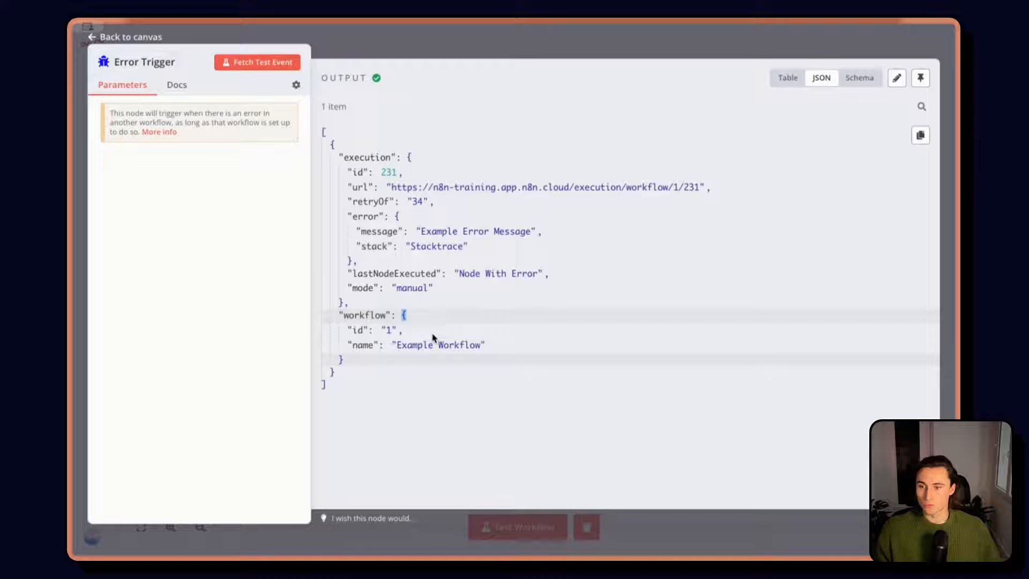
# Add an n8n 'Get a workflow' step connected after the Error Trigger.
pyautogui.click(124, 36)
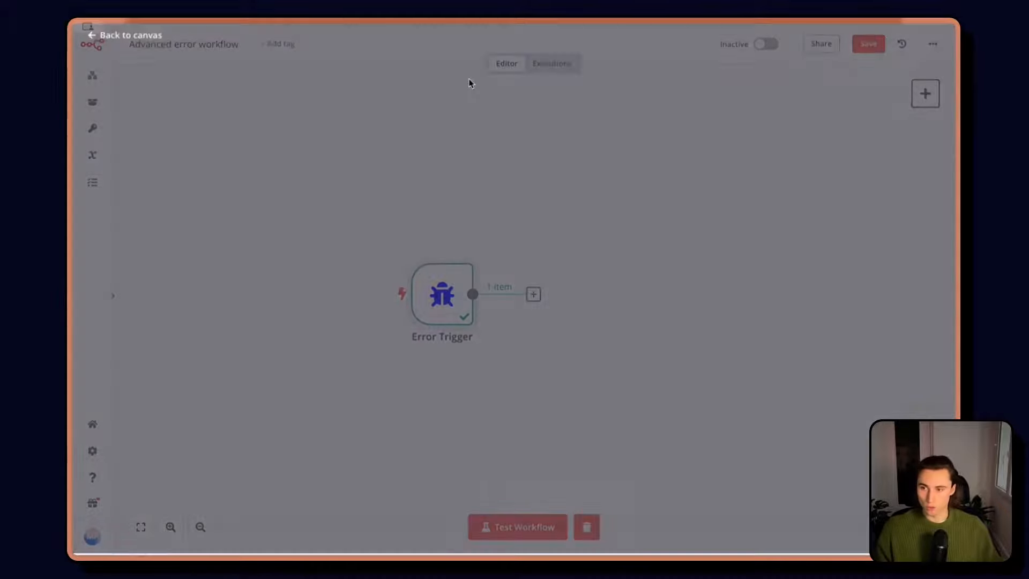
pyautogui.click(534, 294)
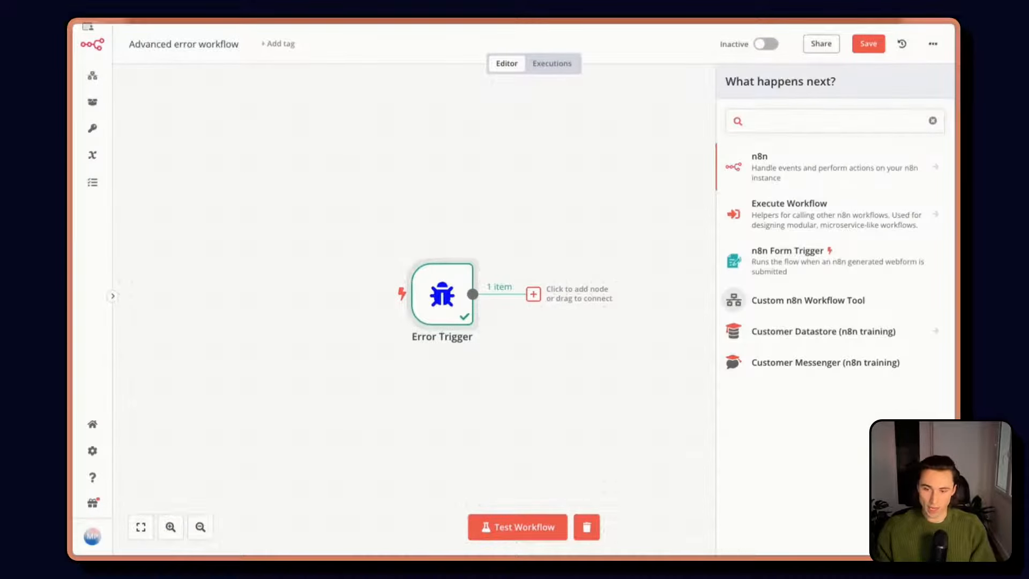
pyautogui.click(834, 167)
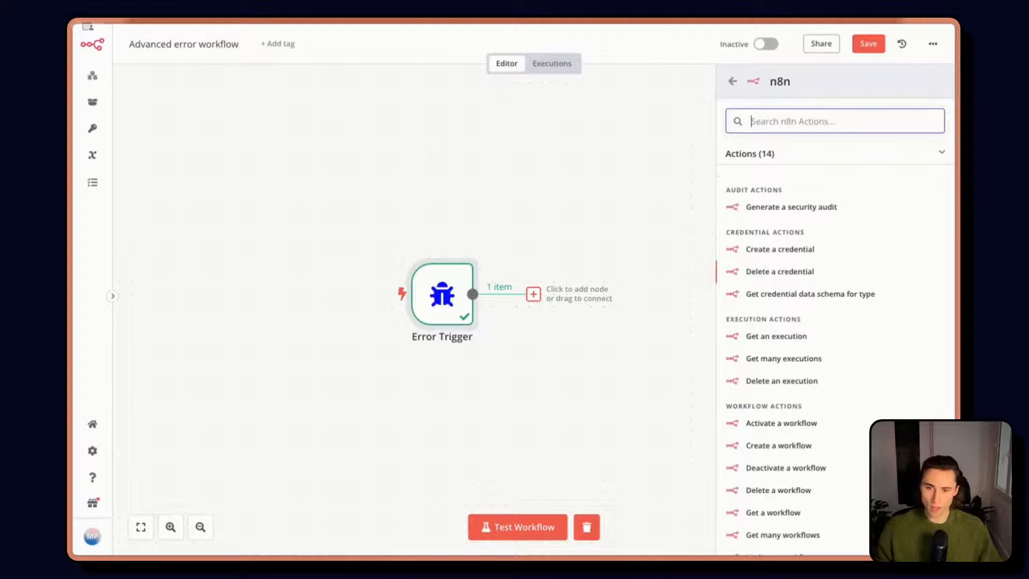
pyautogui.scroll(-3)
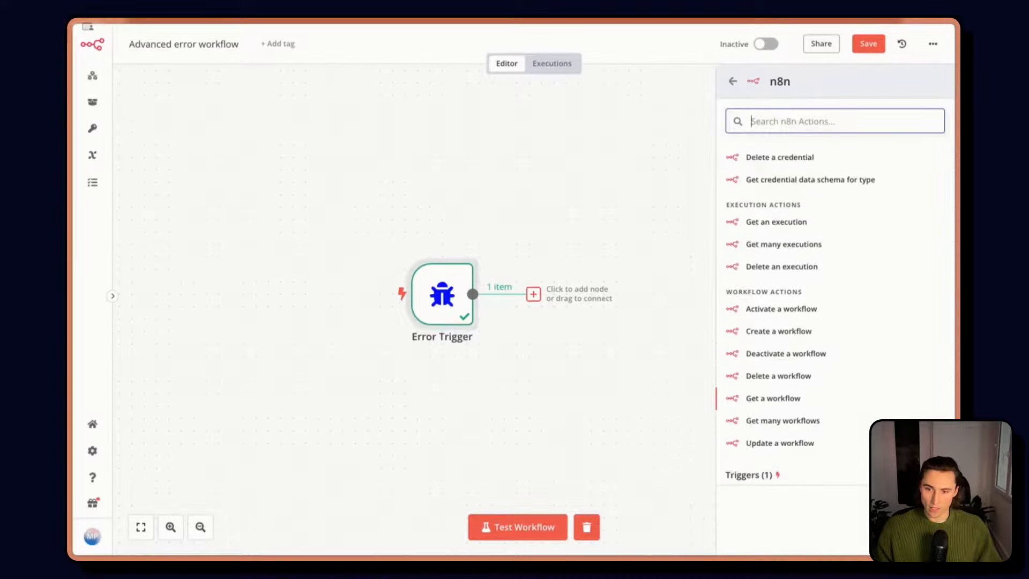
pyautogui.doubleClick(442, 294)
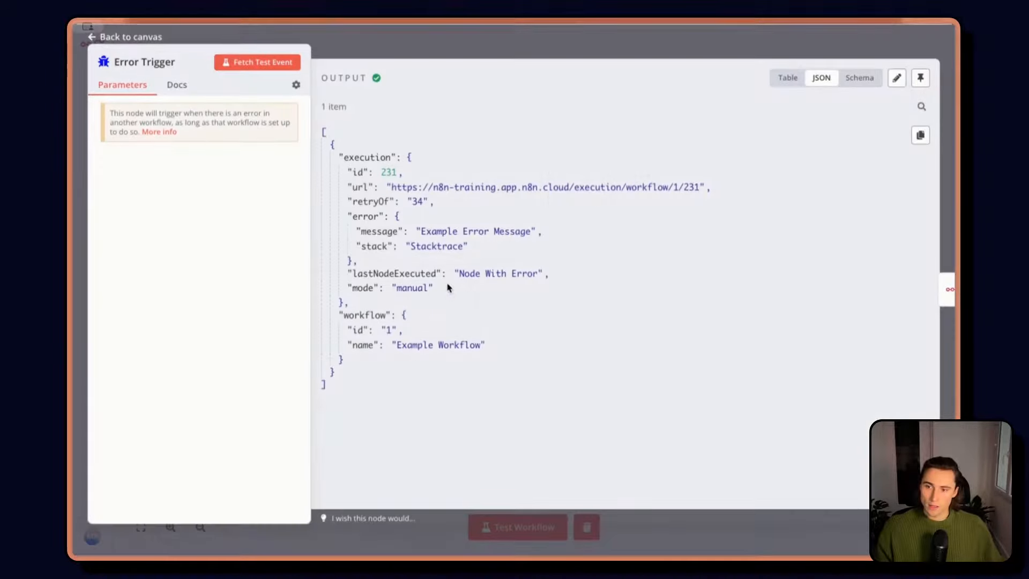
pyautogui.moveTo(591, 145)
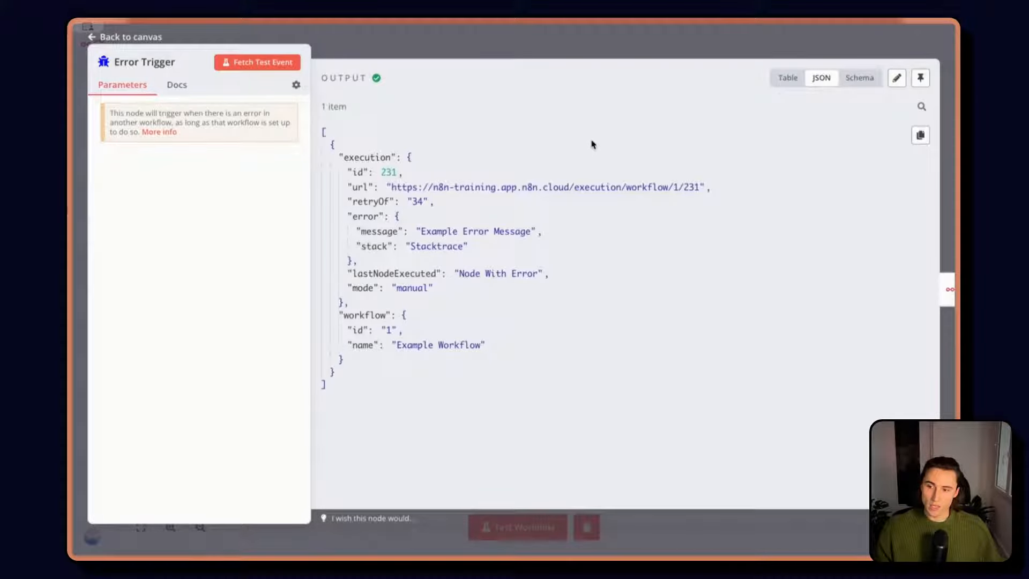
pyautogui.click(125, 36)
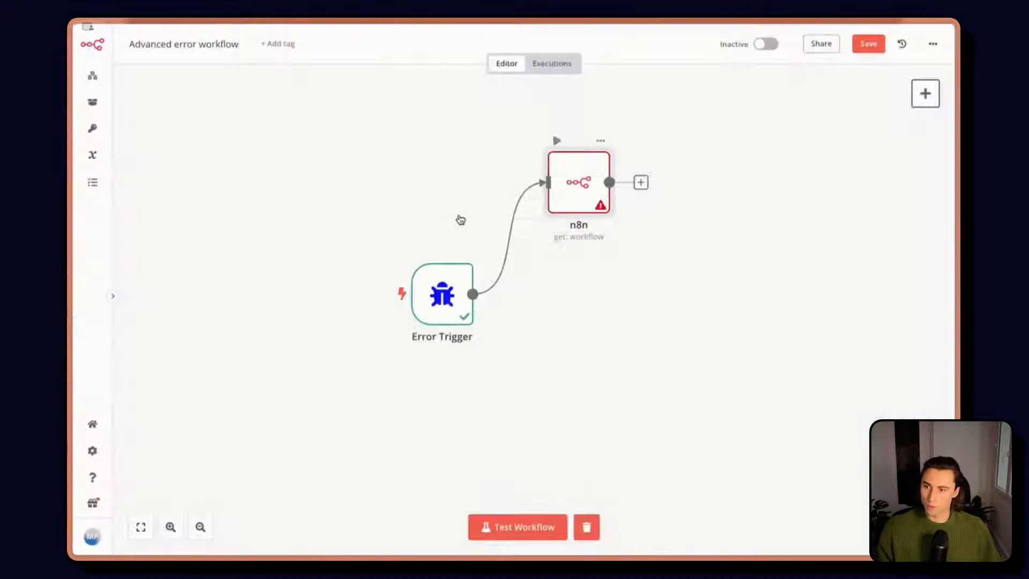
# Set the n8n step's Workflow By ID to a fixed ID so it returns the workflow's details.
pyautogui.doubleClick(578, 182)
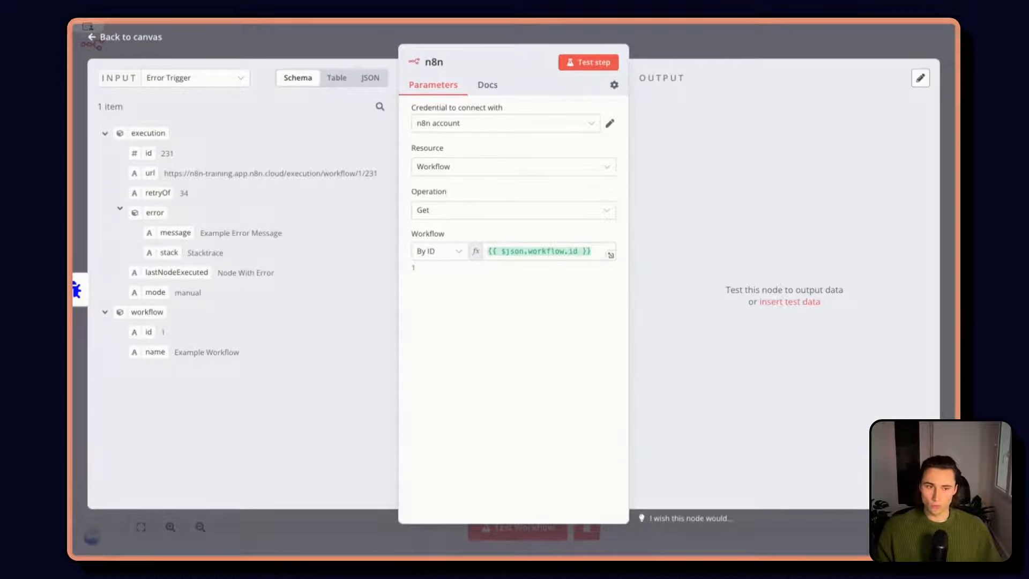
pyautogui.click(538, 251)
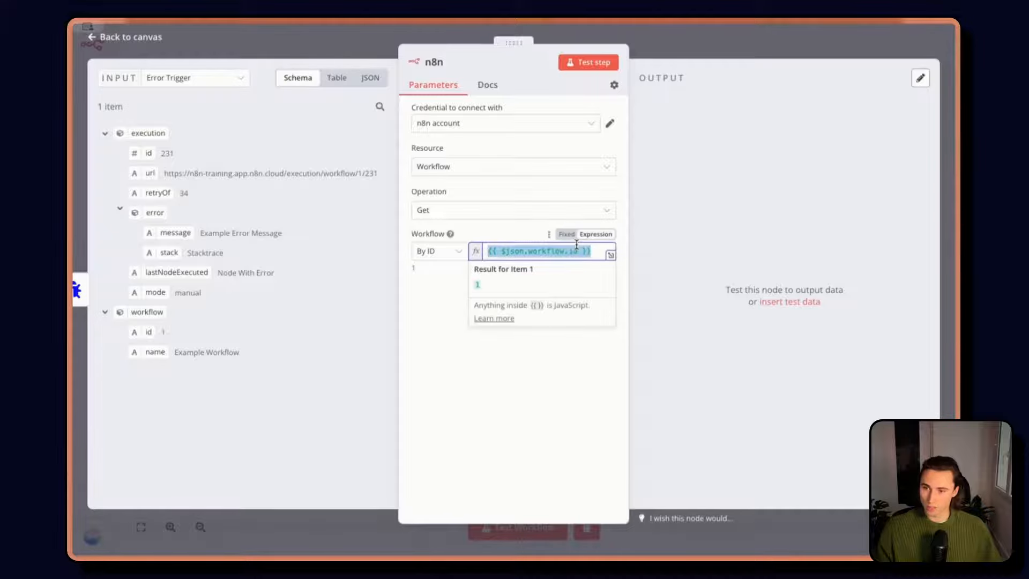
pyautogui.click(587, 62)
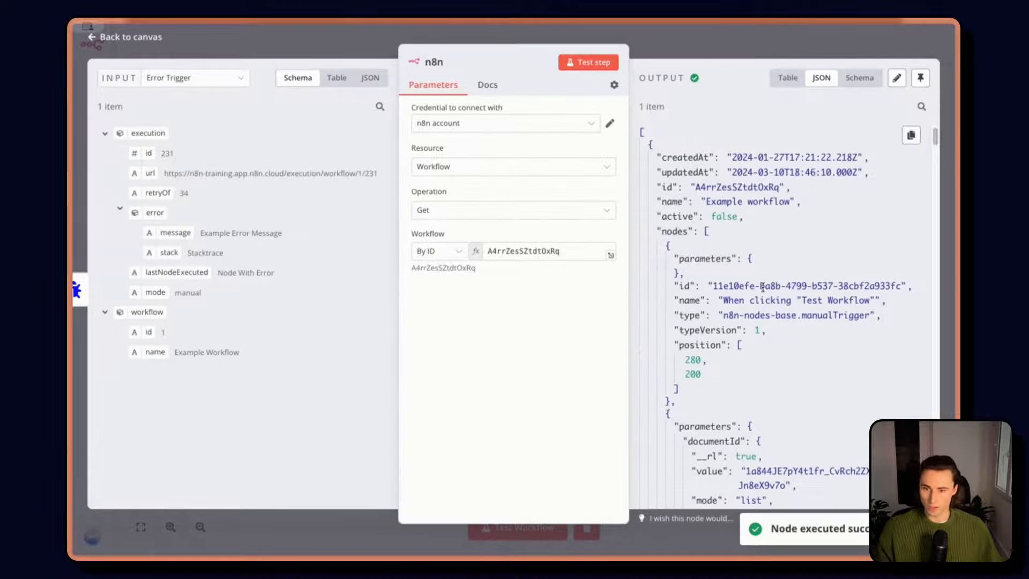
pyautogui.click(122, 36)
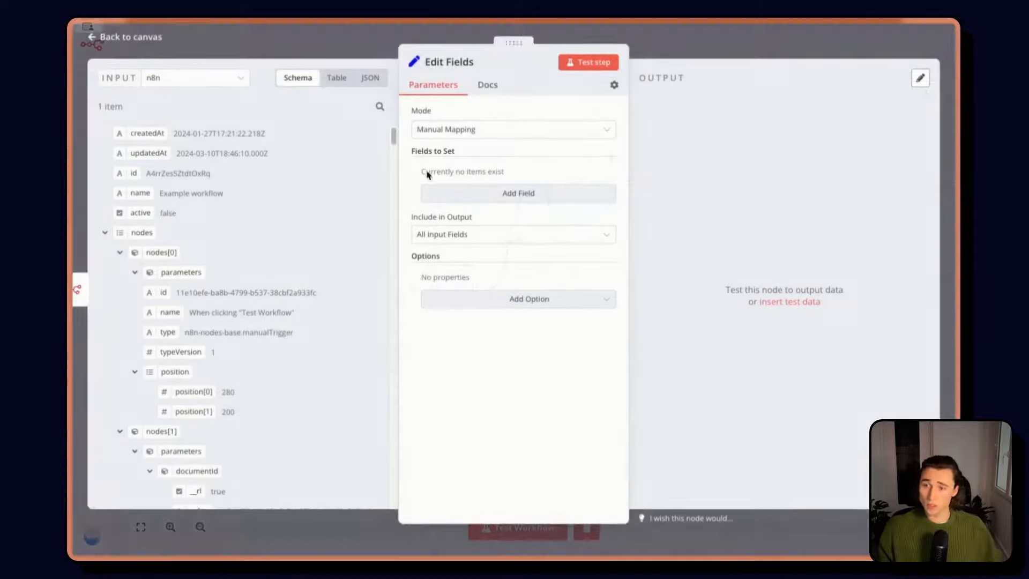
# Add a workflow_owner field taking {{ $json.tags[0].name }}, locating Maxim in the input data.
pyautogui.click(518, 193)
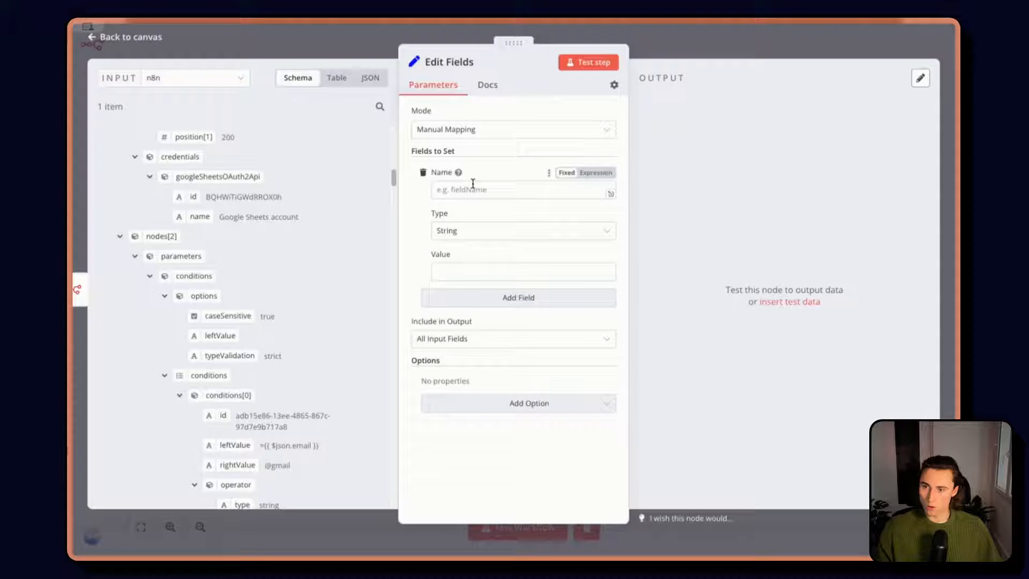
pyautogui.write('worldof')
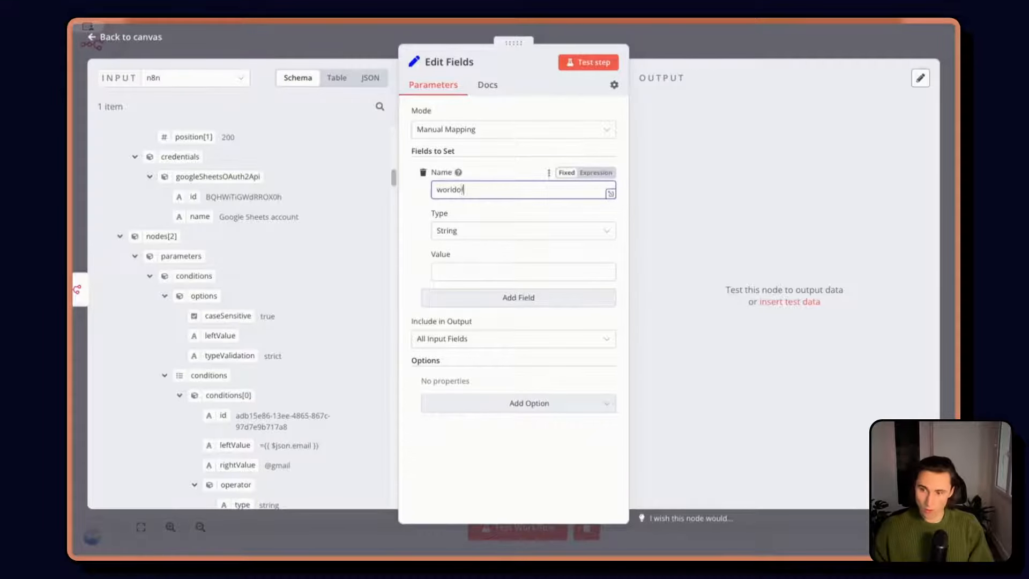
pyautogui.write('workflow_d')
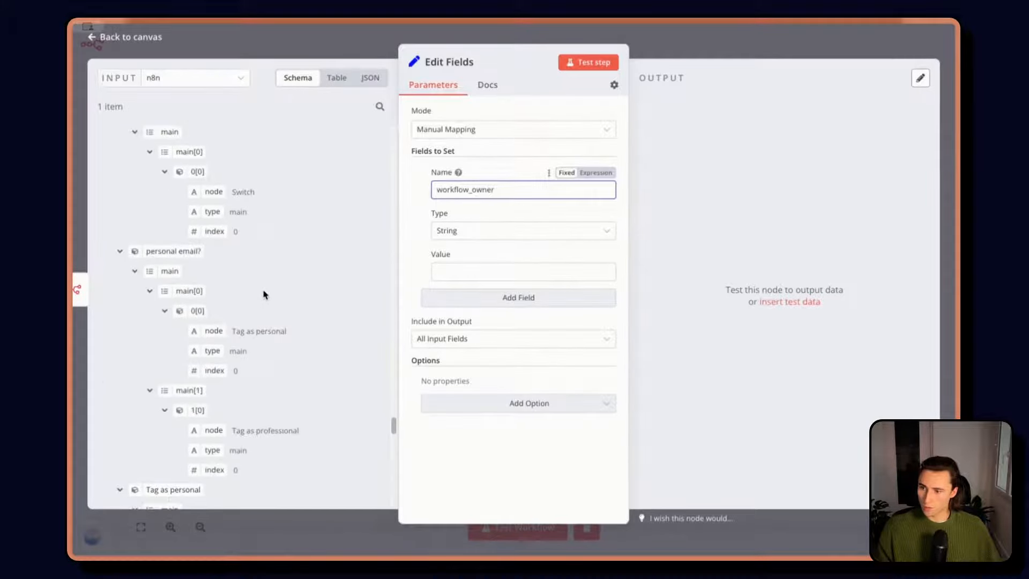
pyautogui.press('ctrl+f')
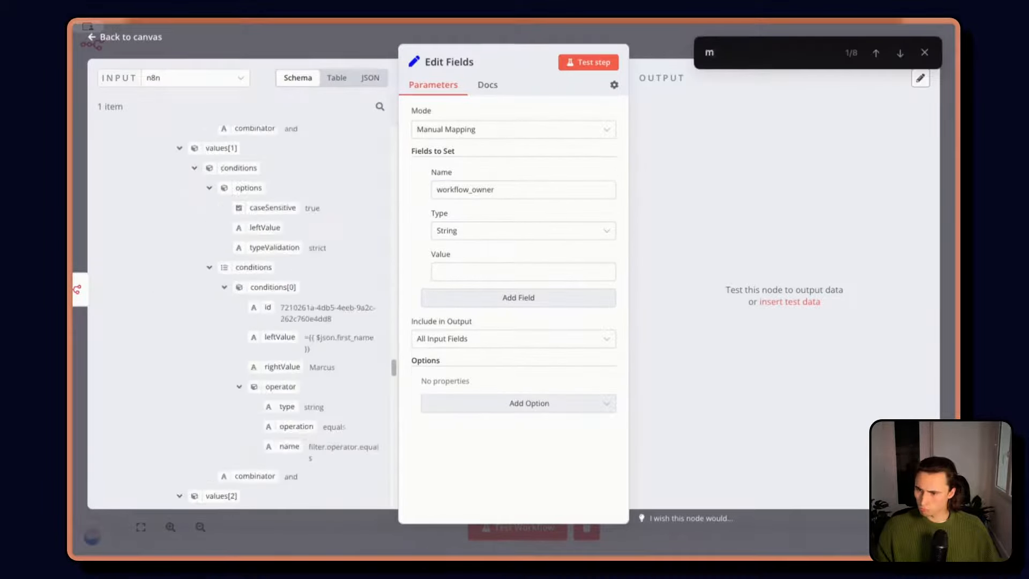
pyautogui.write('axim')
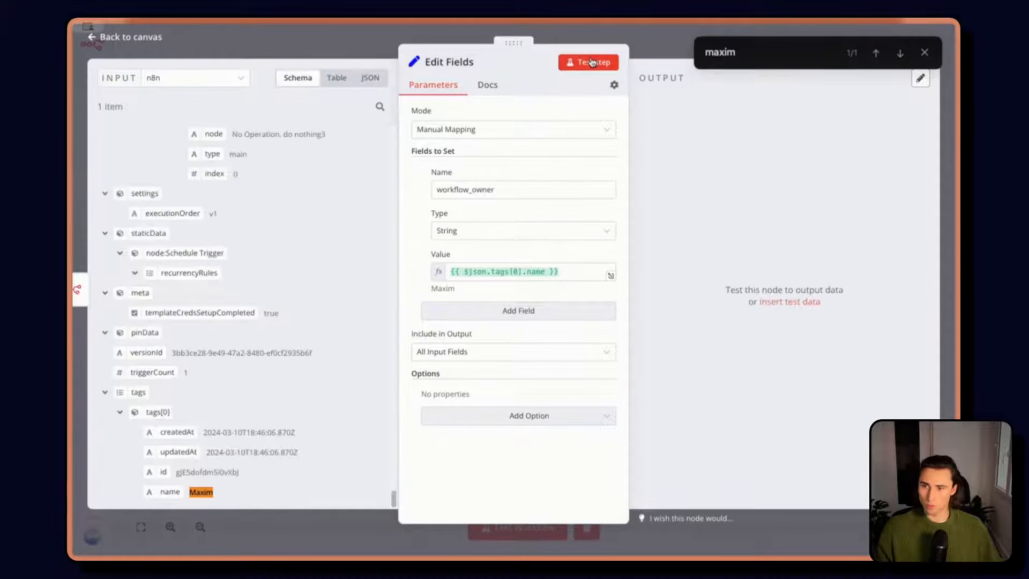
# Test the Edit Fields step to confirm workflow_owner returns Maxim.
pyautogui.click(589, 62)
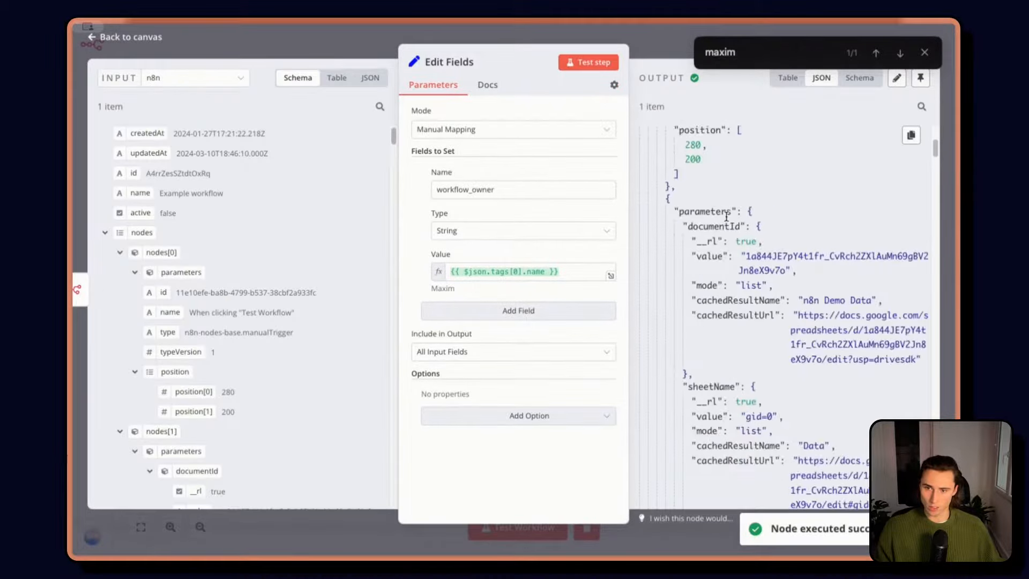
pyautogui.scroll(-3)
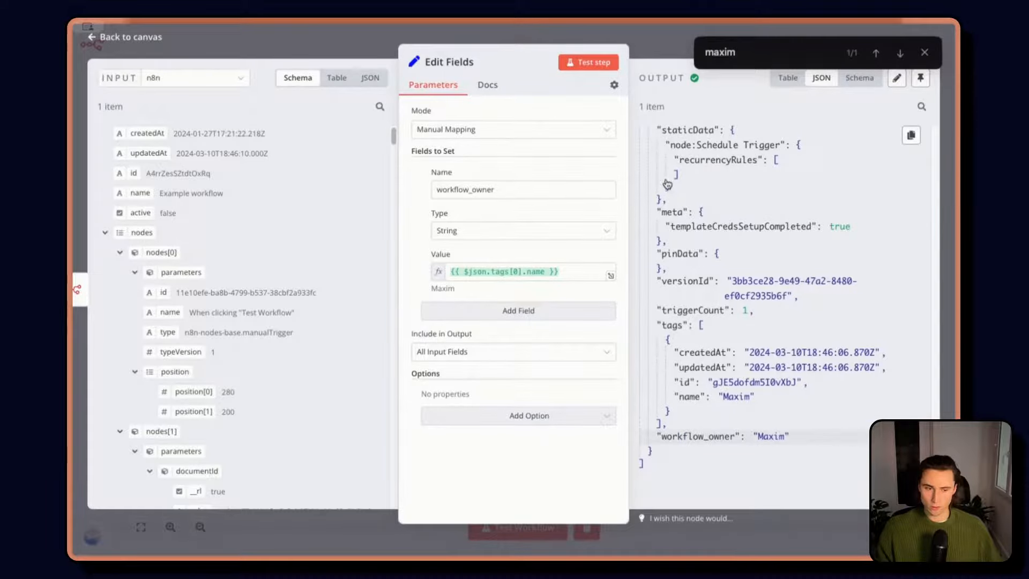
pyautogui.click(123, 36)
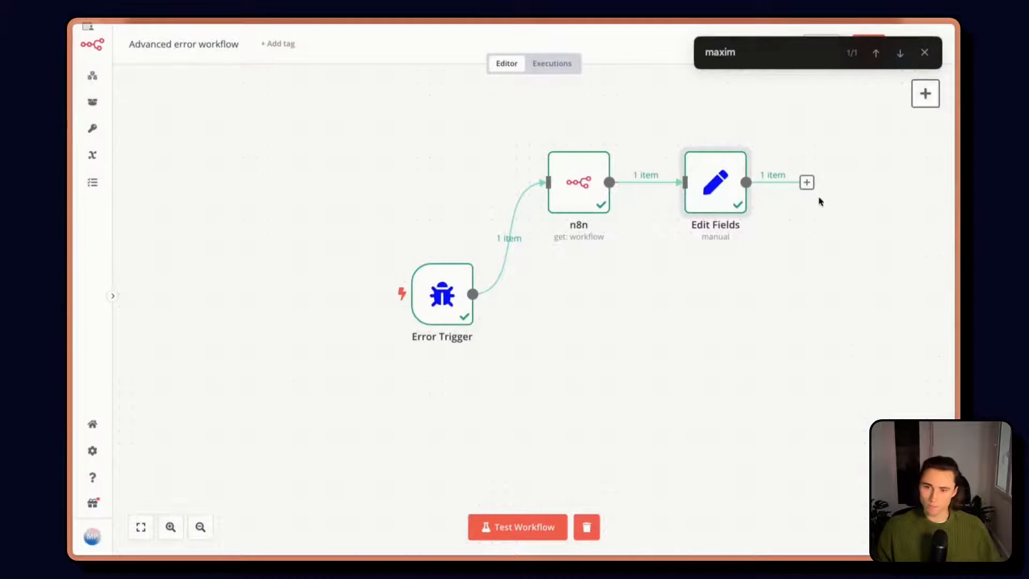
# Add a Merge node after Edit Fields set to Merge By Position.
pyautogui.click(806, 182)
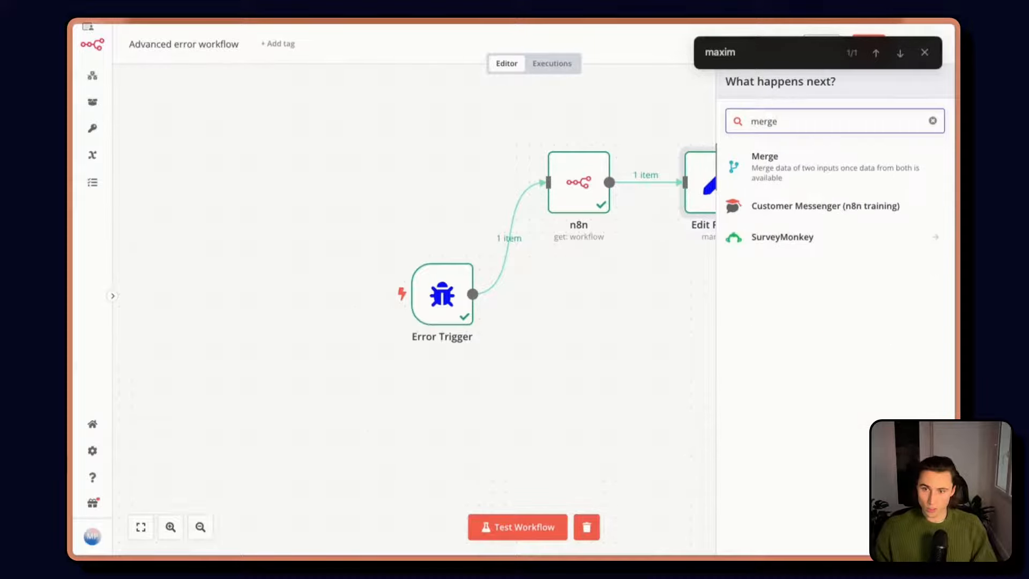
pyautogui.click(933, 121)
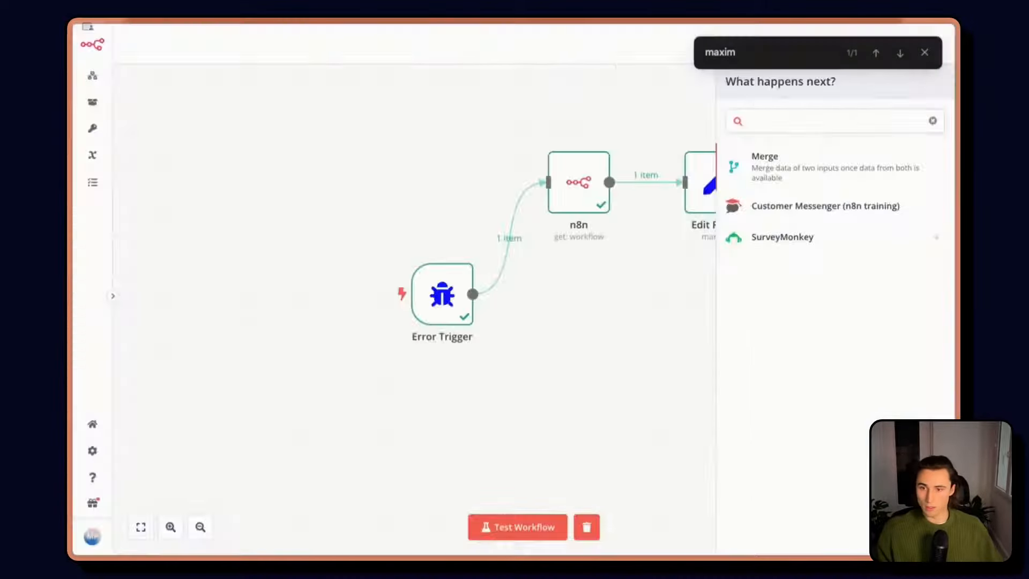
pyautogui.click(765, 167)
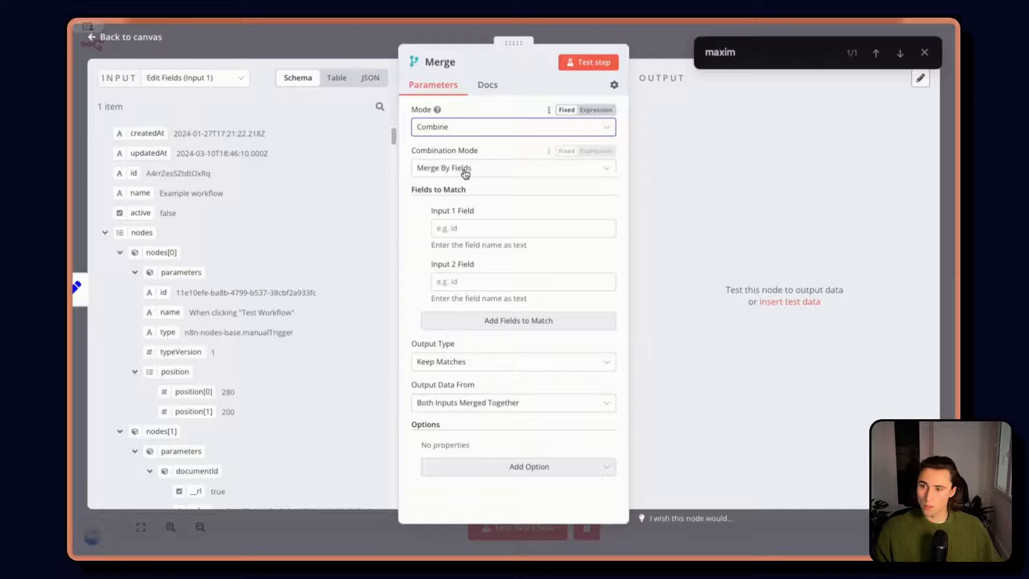
pyautogui.click(513, 167)
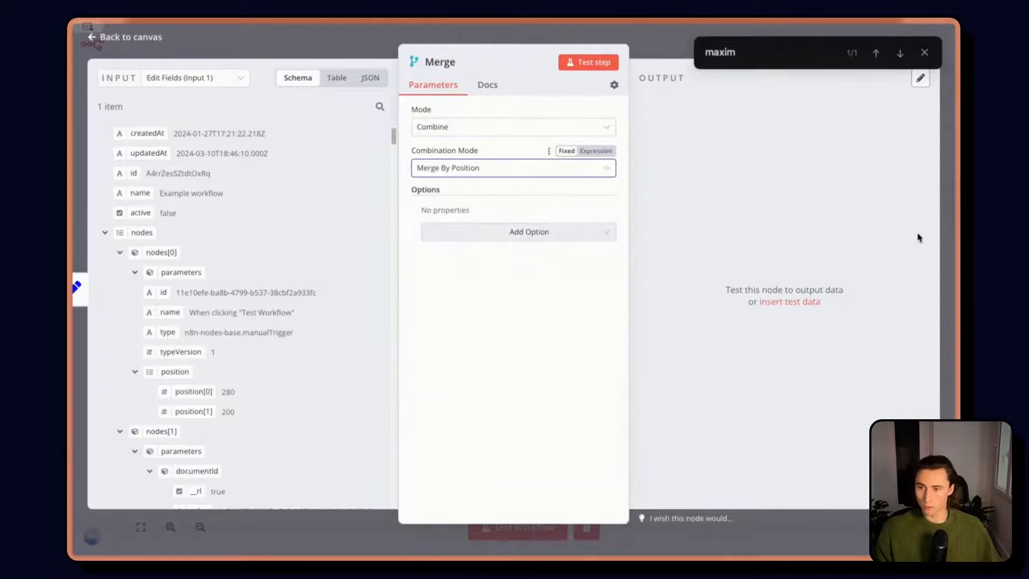
# Back on the canvas, search the node panel for 'edt' to find Edit Fields.
pyautogui.click(124, 36)
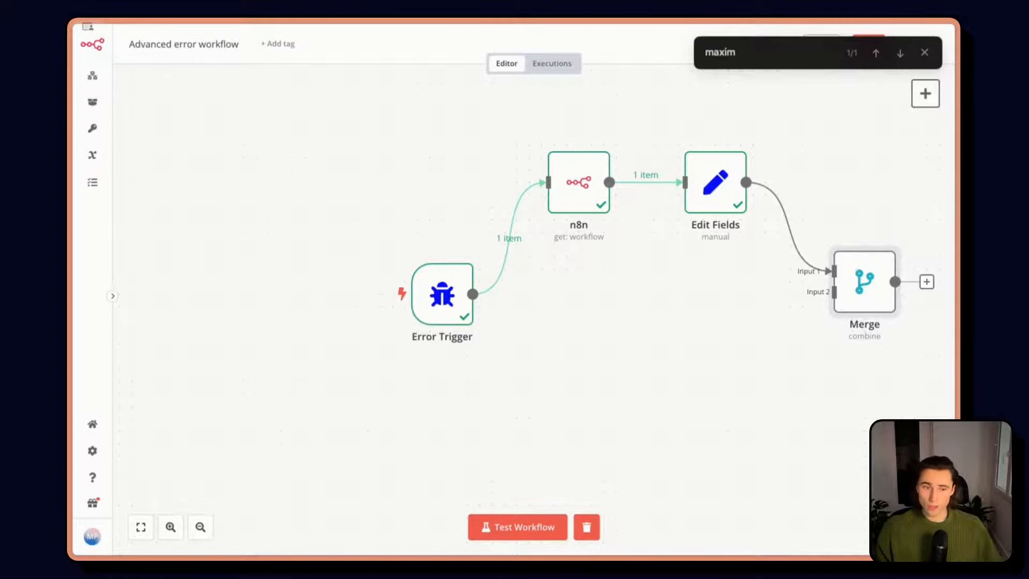
pyautogui.moveTo(645, 331)
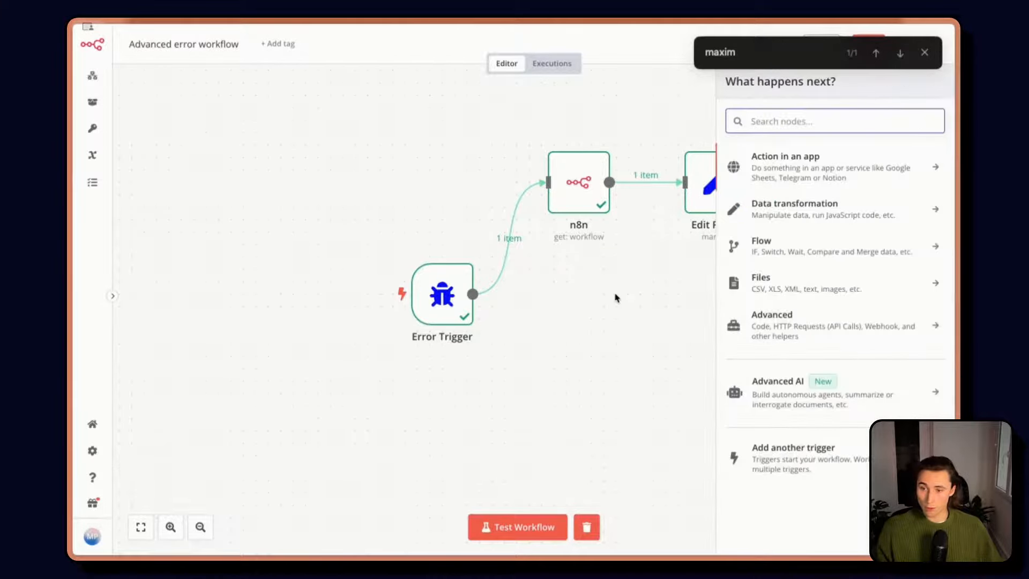
pyautogui.write('edt')
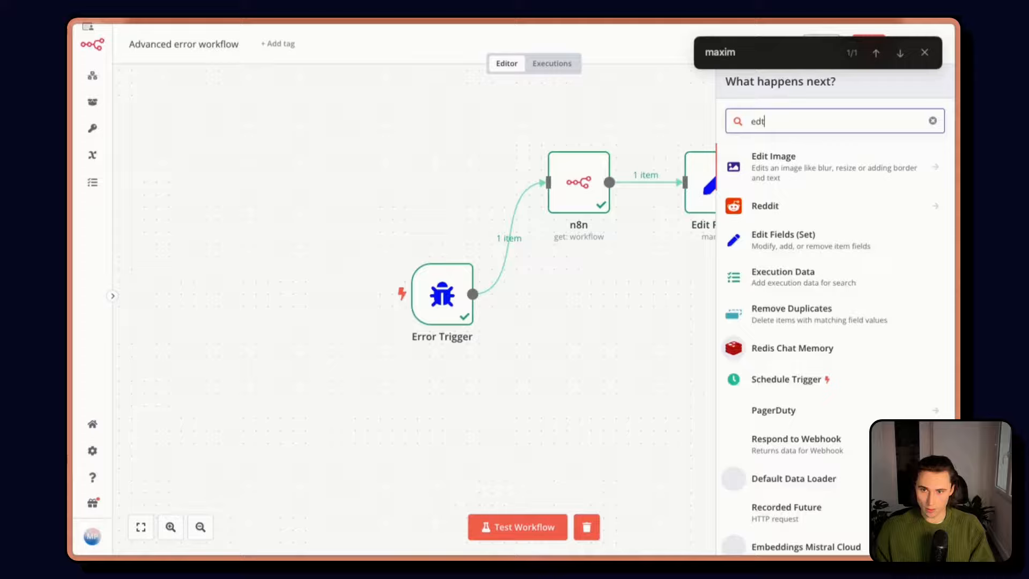
# Add Edit Fields1 after the Error Trigger with a new field named 'message'.
pyautogui.click(783, 235)
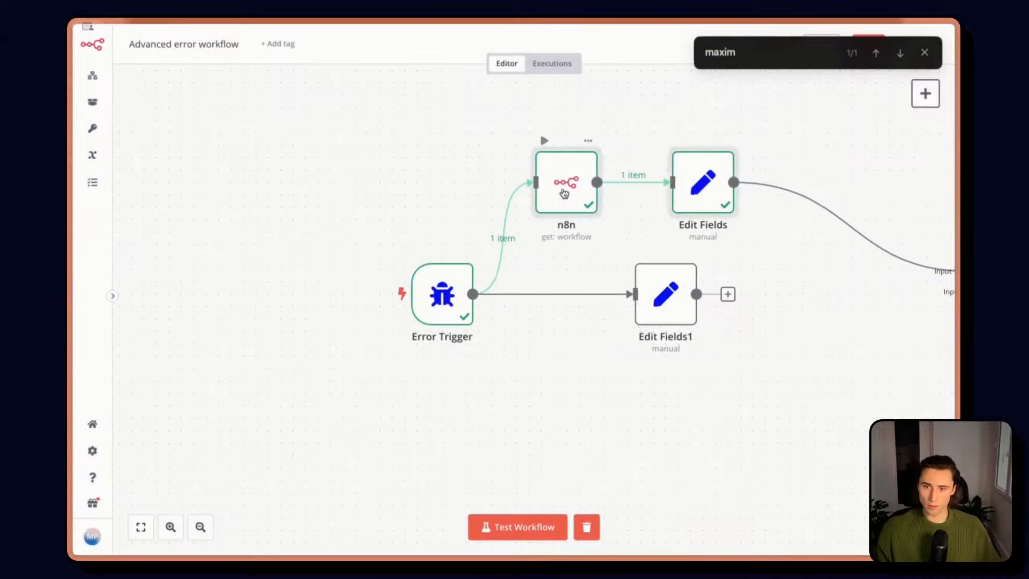
pyautogui.doubleClick(666, 294)
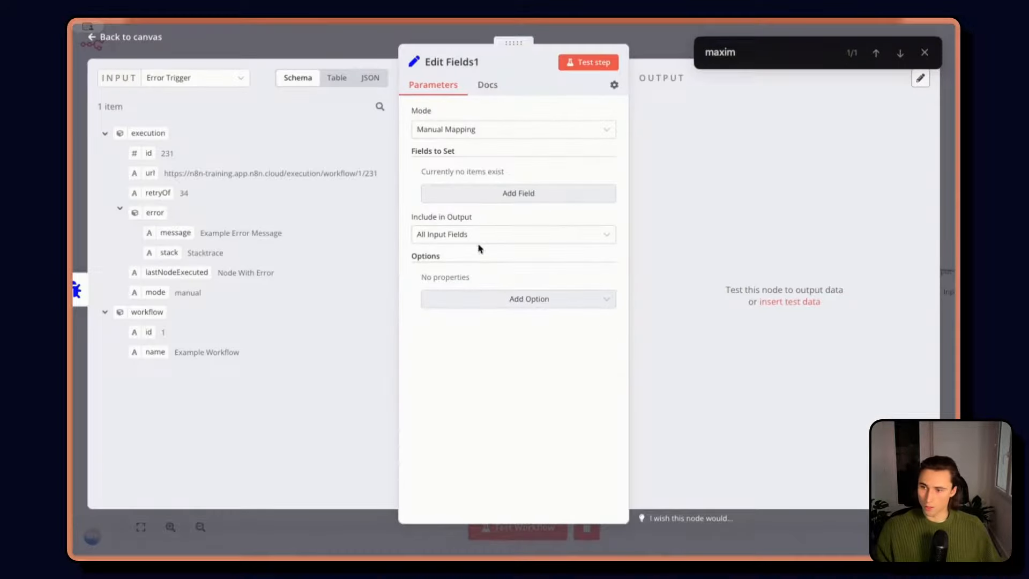
pyautogui.click(518, 193)
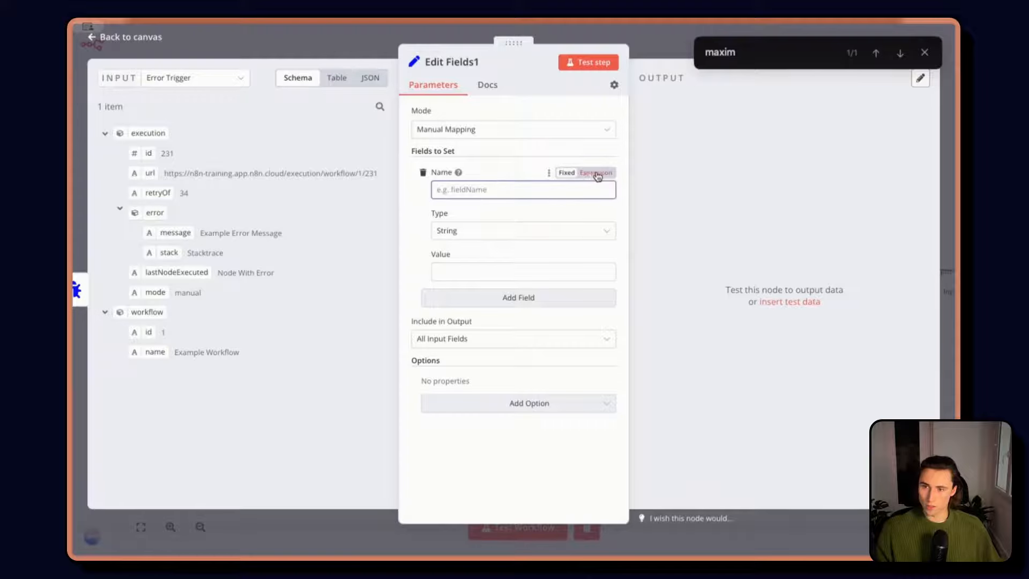
pyautogui.write('message')
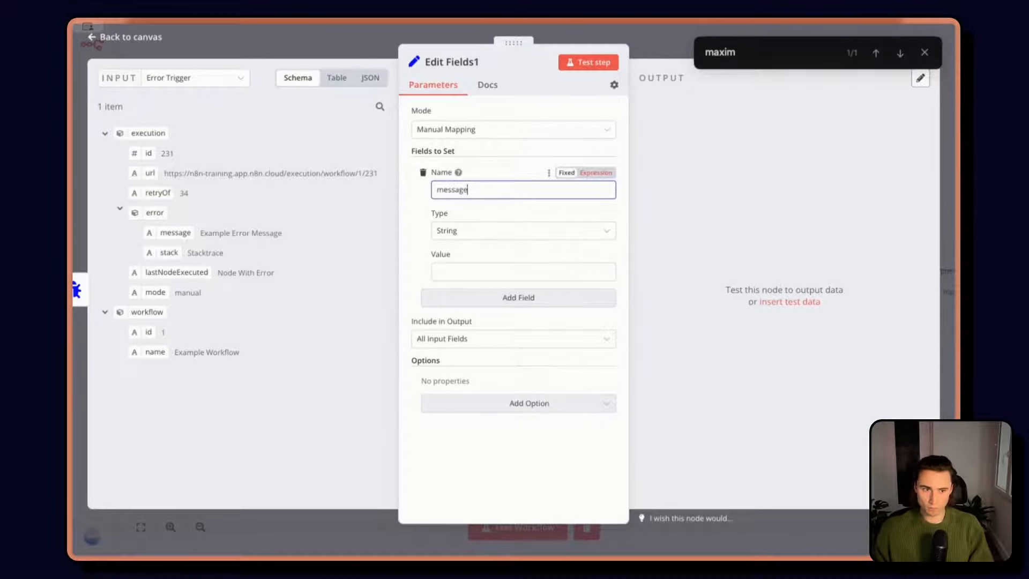
# Make the message value an expression of workflow name, execution ID and error, feeding Merge.
pyautogui.click(595, 172)
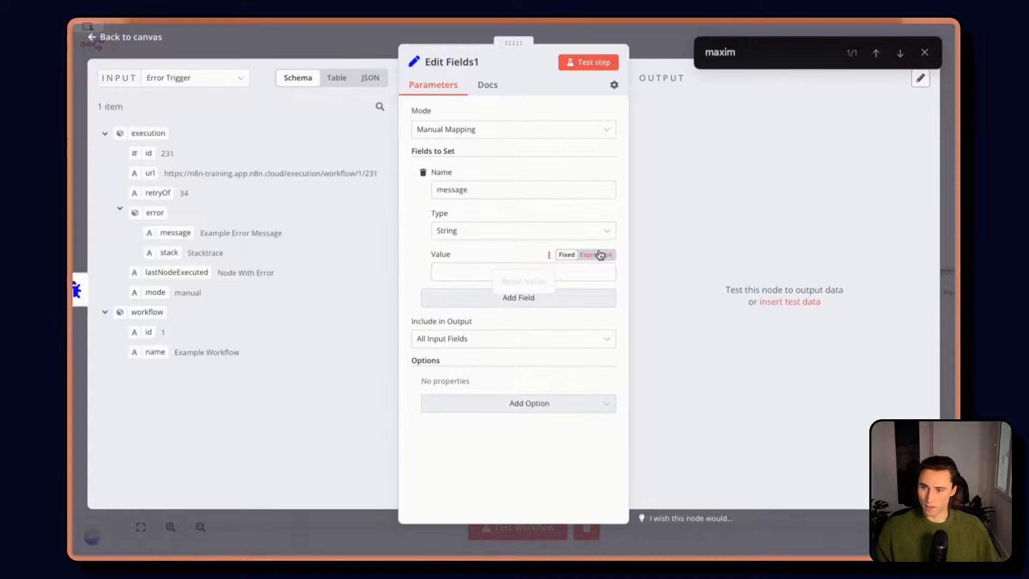
pyautogui.click(597, 255)
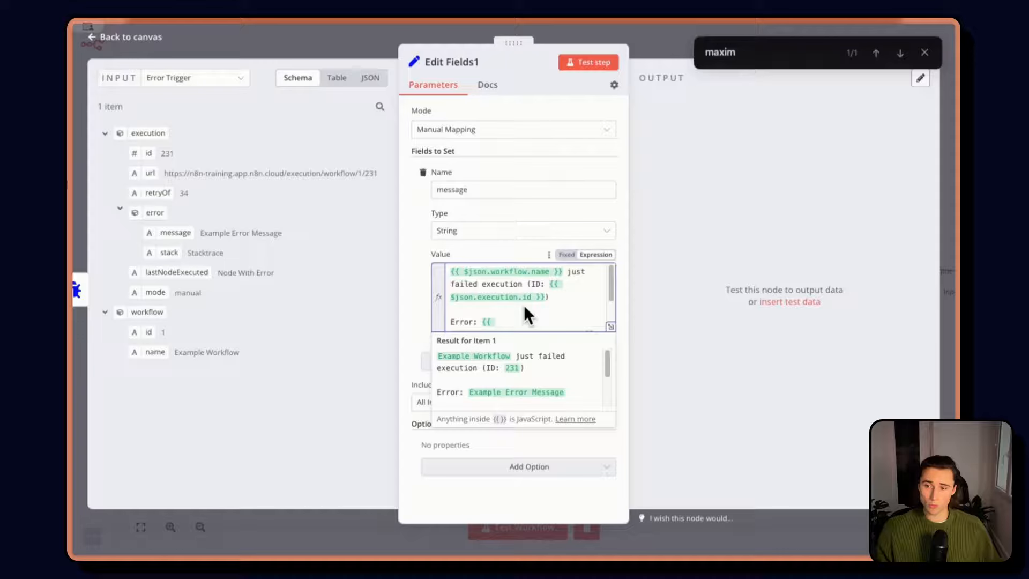
pyautogui.moveTo(517, 285)
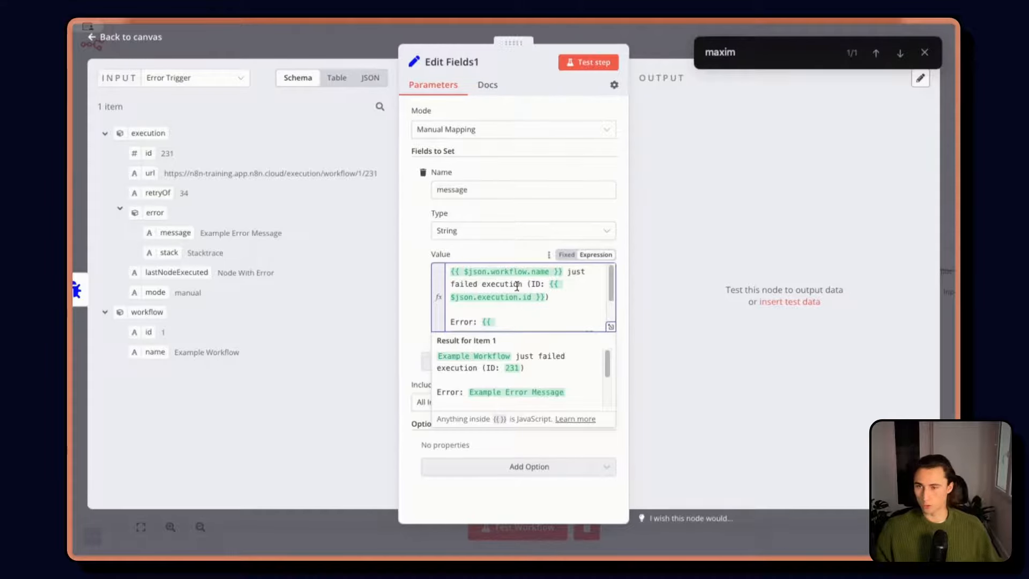
pyautogui.click(123, 37)
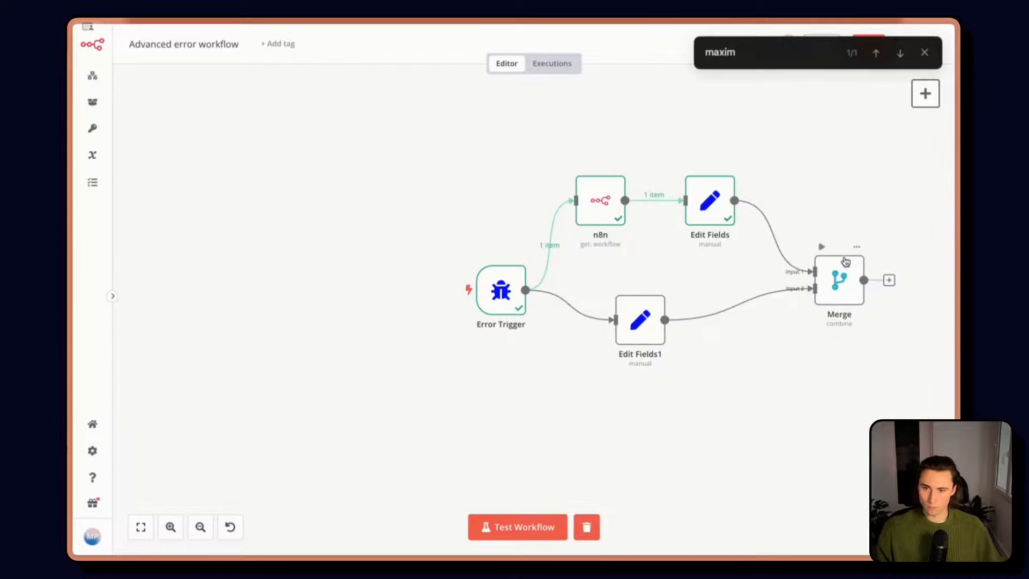
# Run the whole workflow, fit it in view and add a Code node.
pyautogui.click(517, 527)
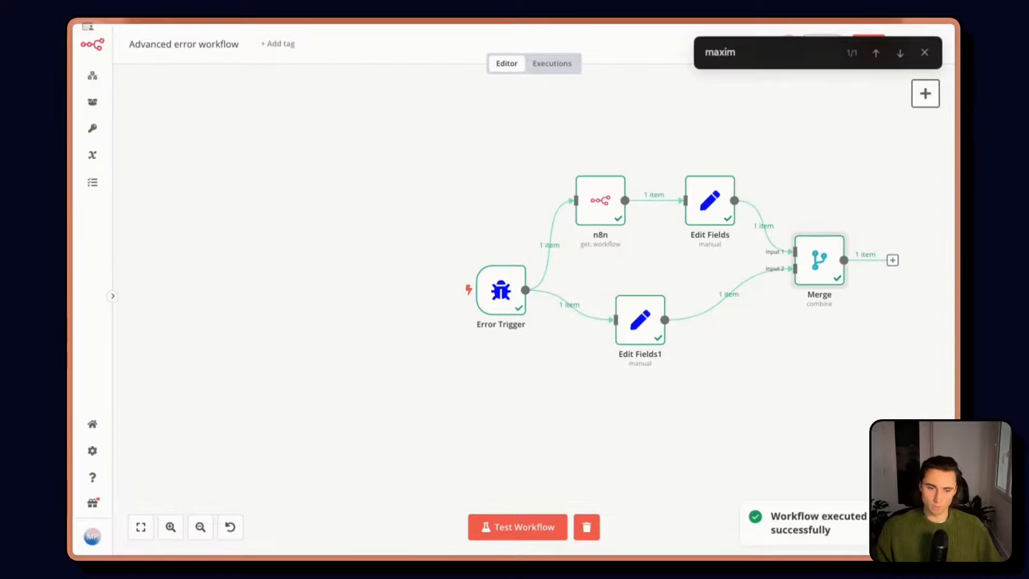
pyautogui.moveTo(956, 320)
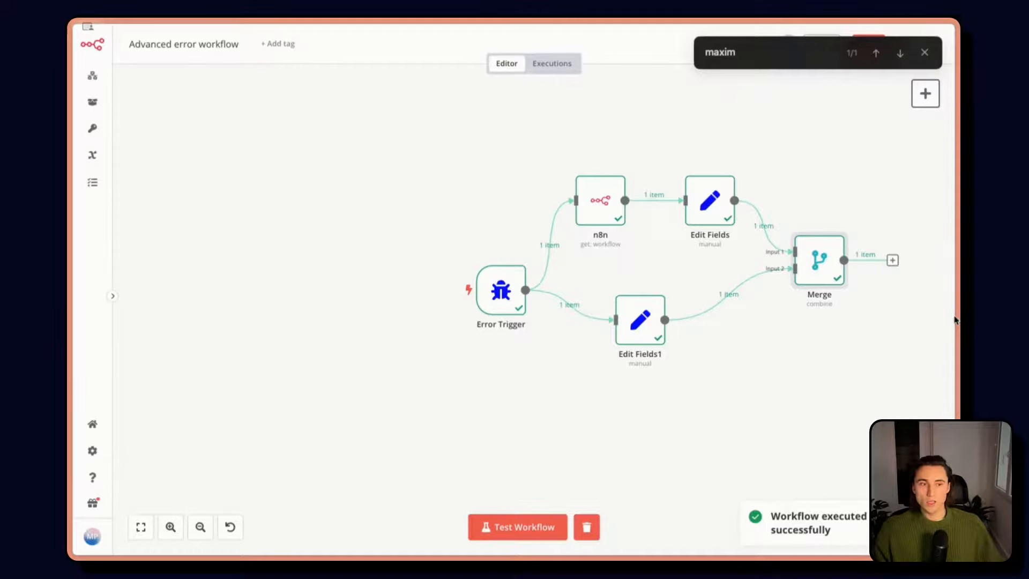
pyautogui.moveTo(426, 408)
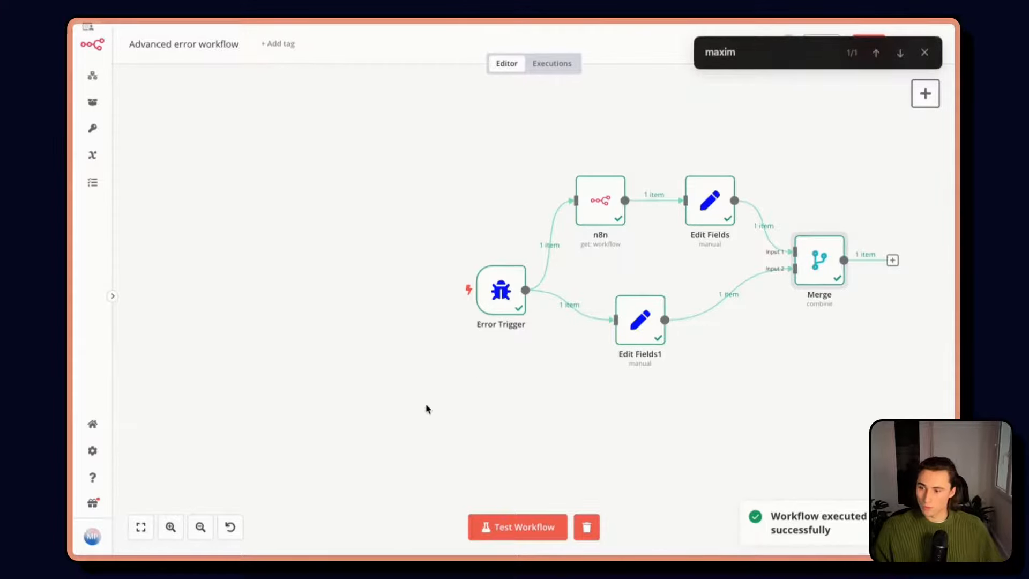
pyautogui.click(141, 527)
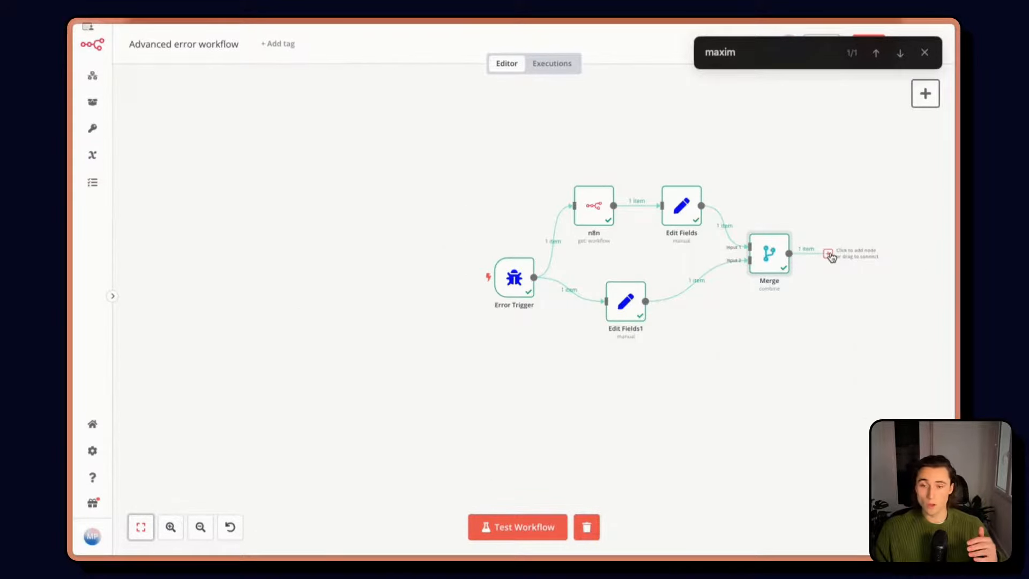
pyautogui.moveTo(865, 251)
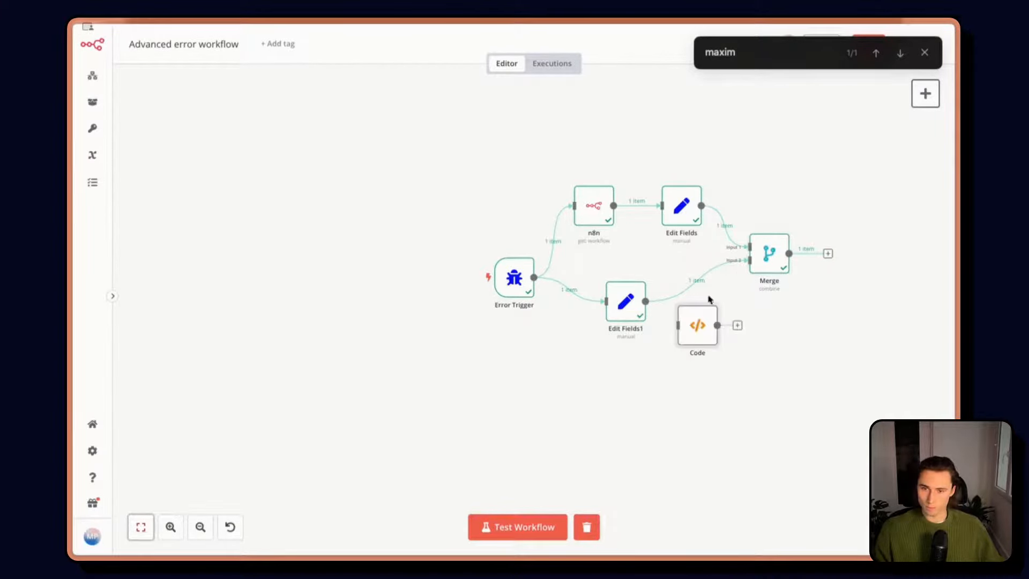
pyautogui.doubleClick(697, 325)
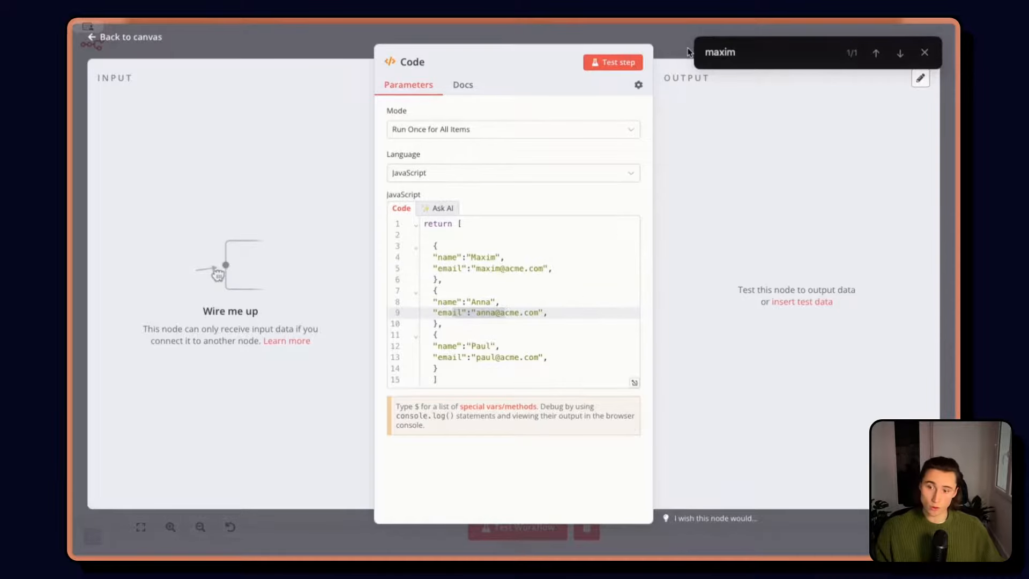
# Fill the Code node with three owners' names and emails and add Merge1 after it.
pyautogui.click(125, 36)
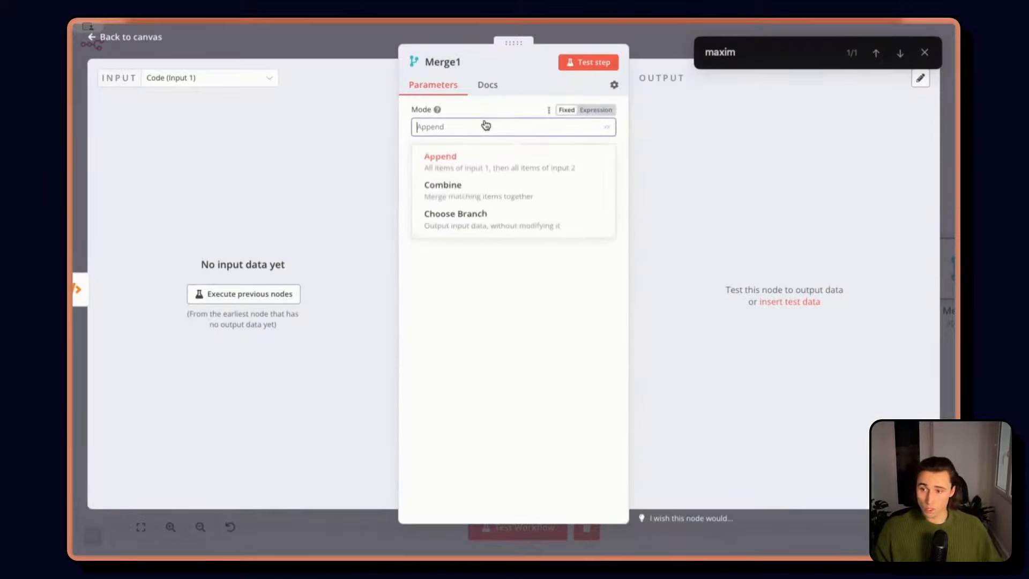
# Set Merge1 to Merge By Fields and load the Code node's owner list as input.
pyautogui.click(443, 184)
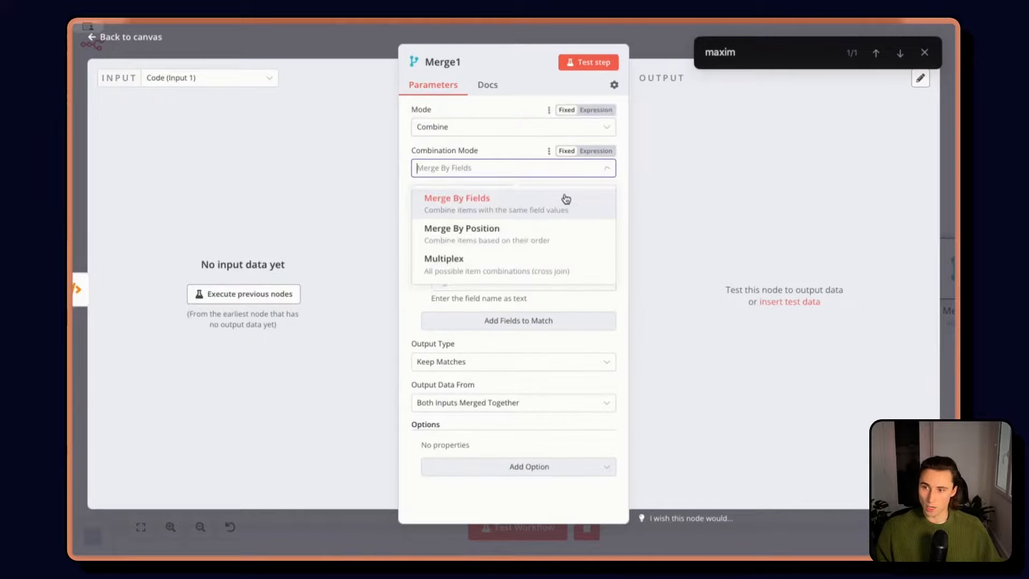
pyautogui.click(125, 37)
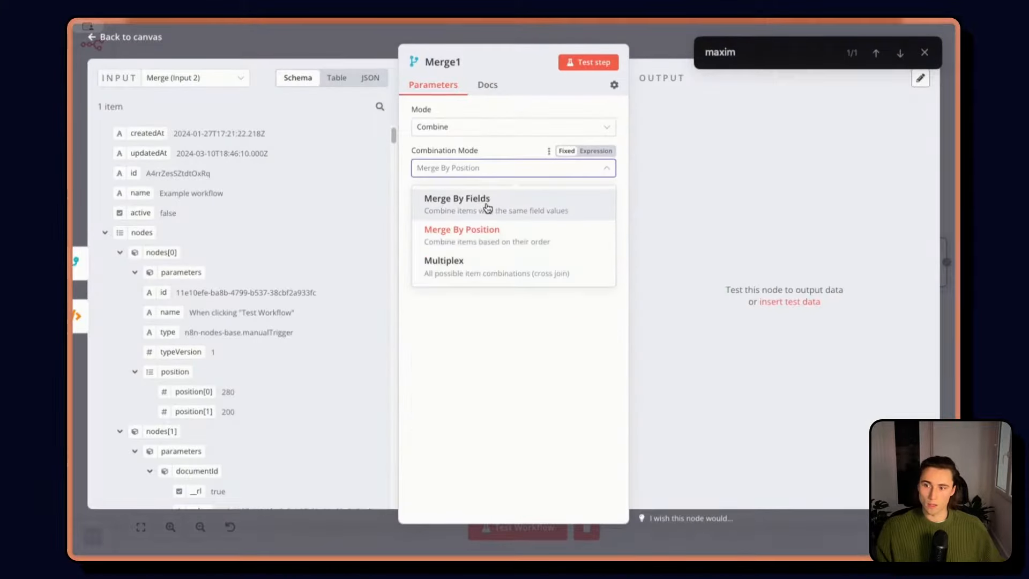
pyautogui.click(457, 204)
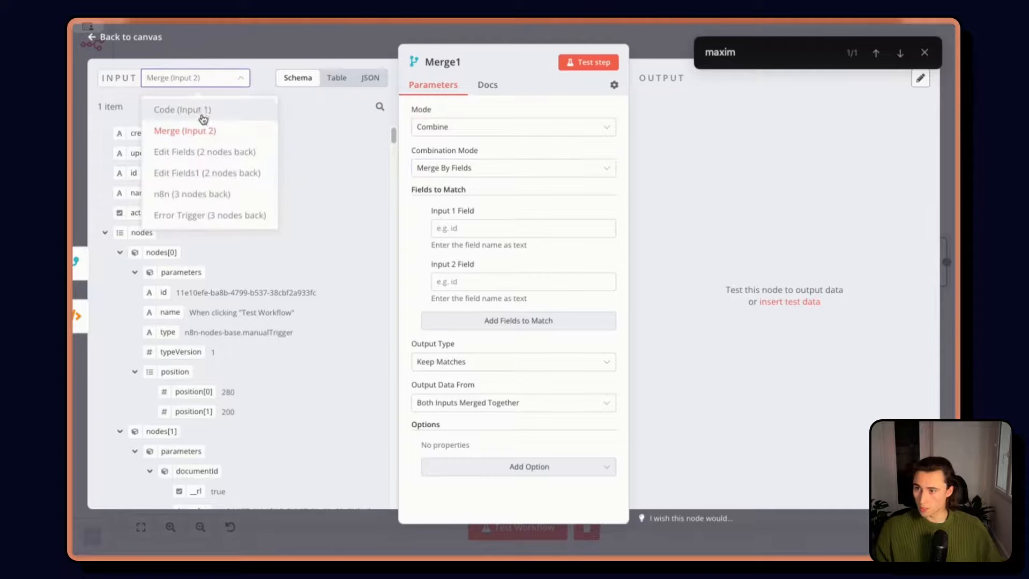
pyautogui.click(182, 110)
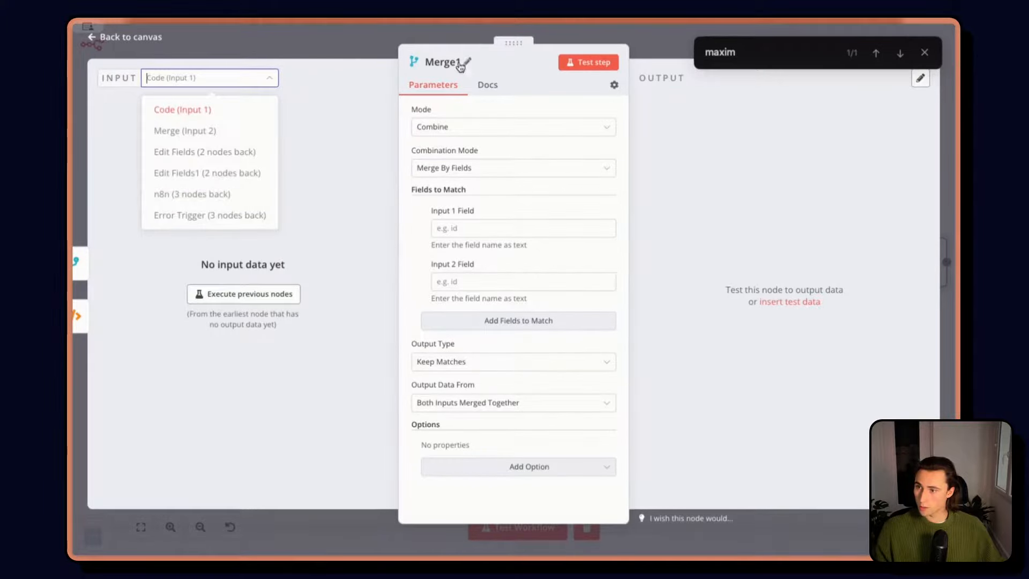
pyautogui.click(123, 36)
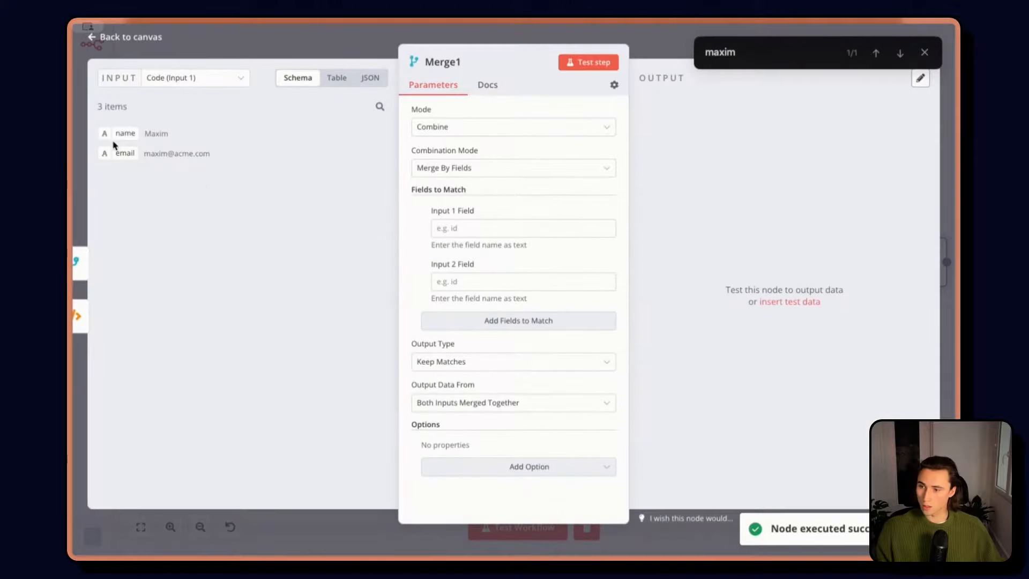
pyautogui.write('name')
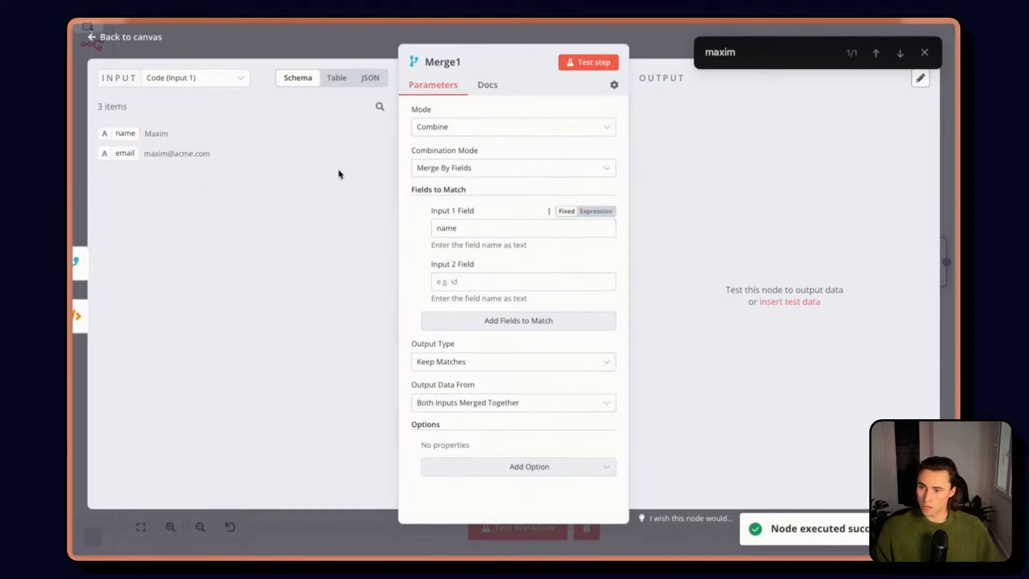
pyautogui.click(196, 77)
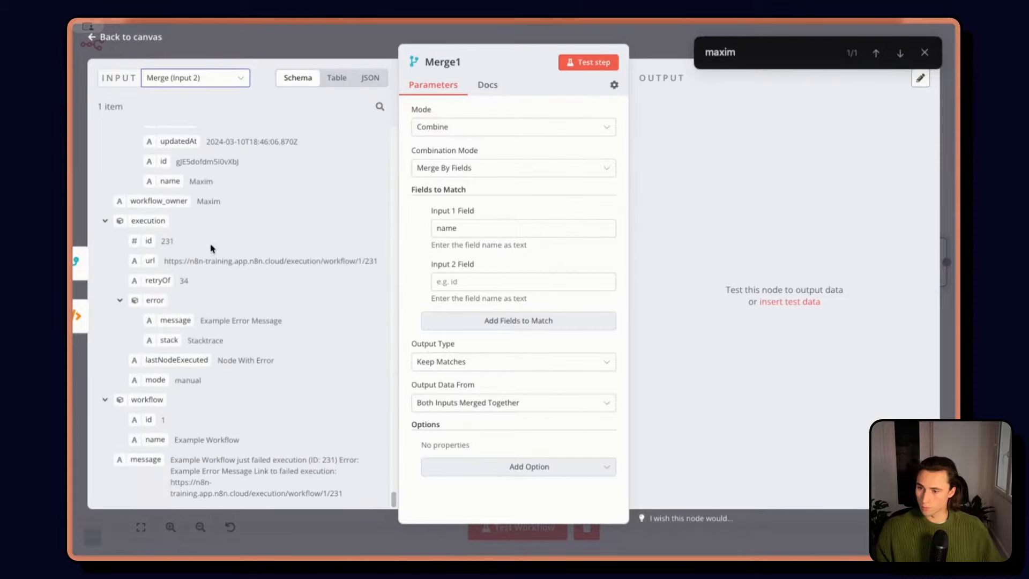
pyautogui.moveTo(152, 195)
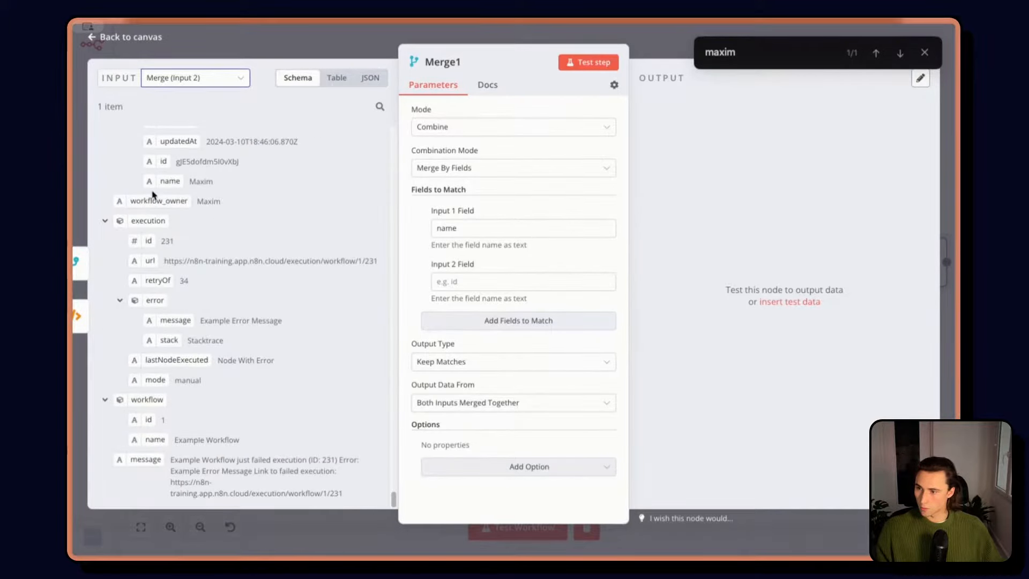
pyautogui.write('workflow_owner')
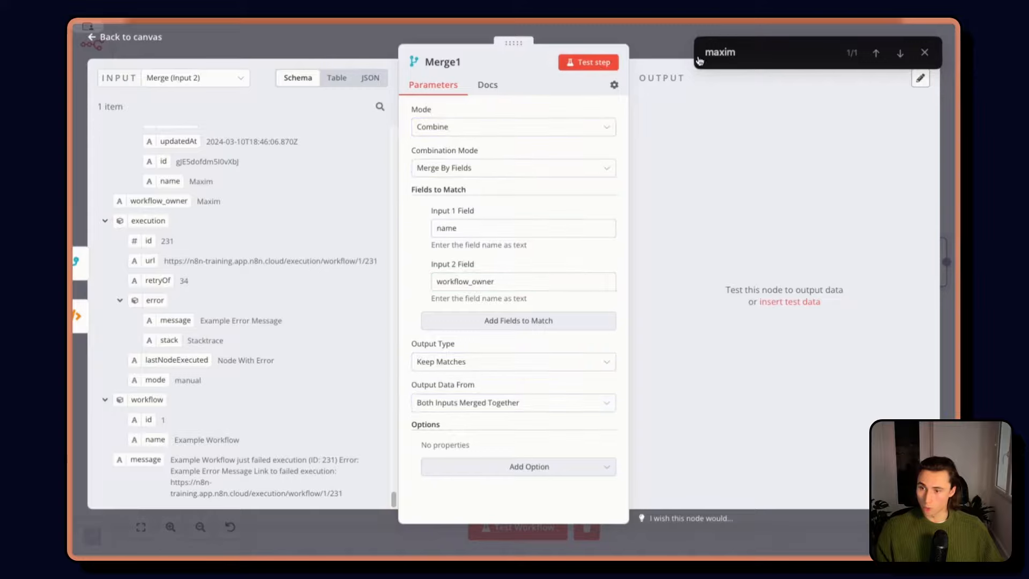
pyautogui.click(589, 63)
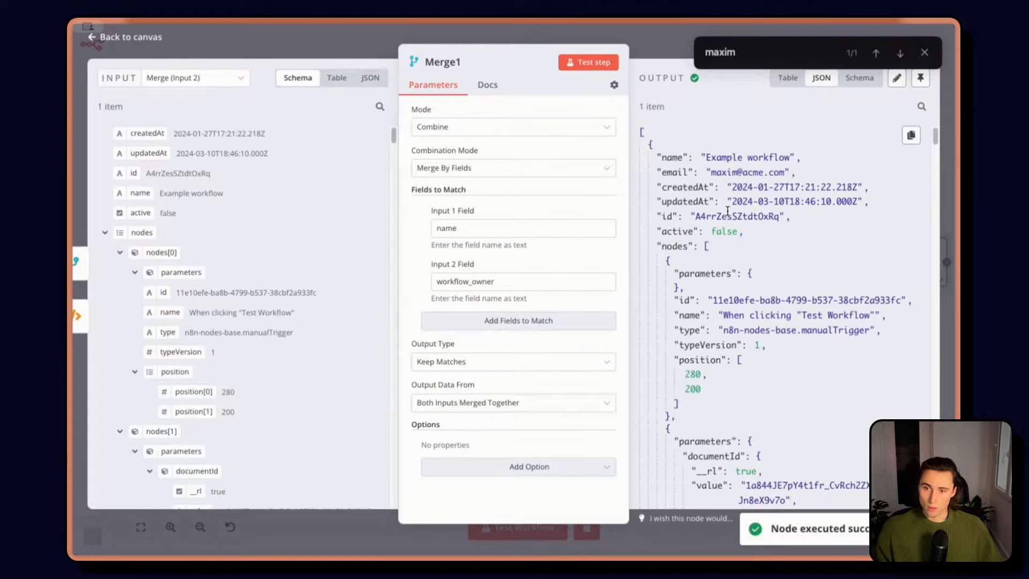
pyautogui.doubleClick(748, 171)
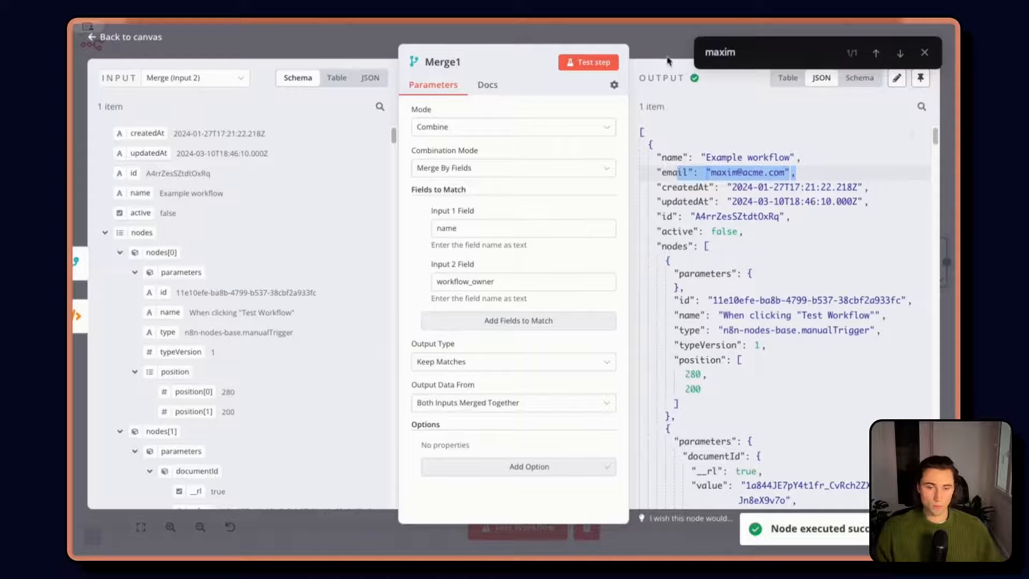
pyautogui.click(124, 37)
pyautogui.write('gm')
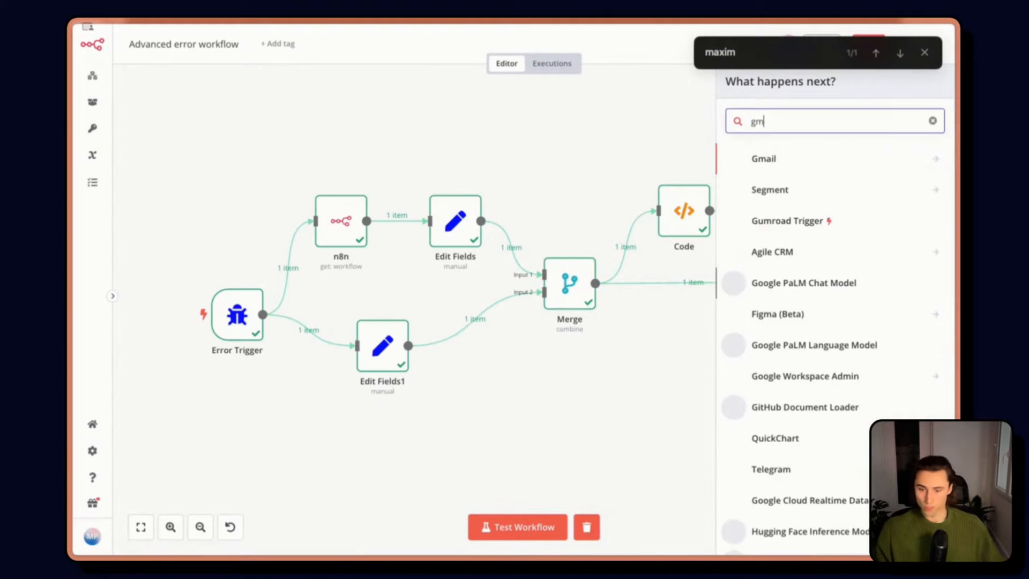
# Add a Gmail 'Send a message' step after Merge1.
pyautogui.click(764, 158)
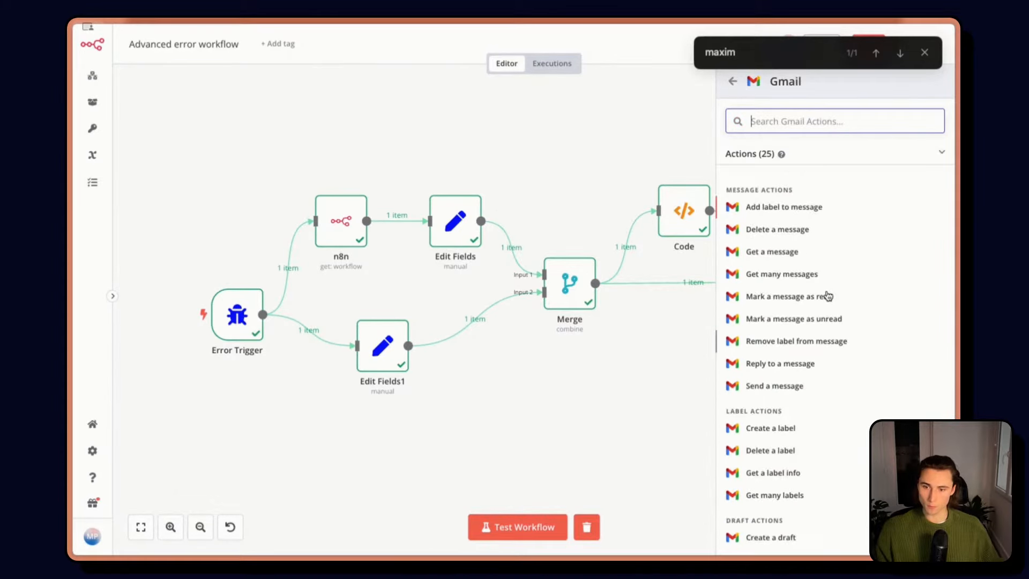
pyautogui.write('se')
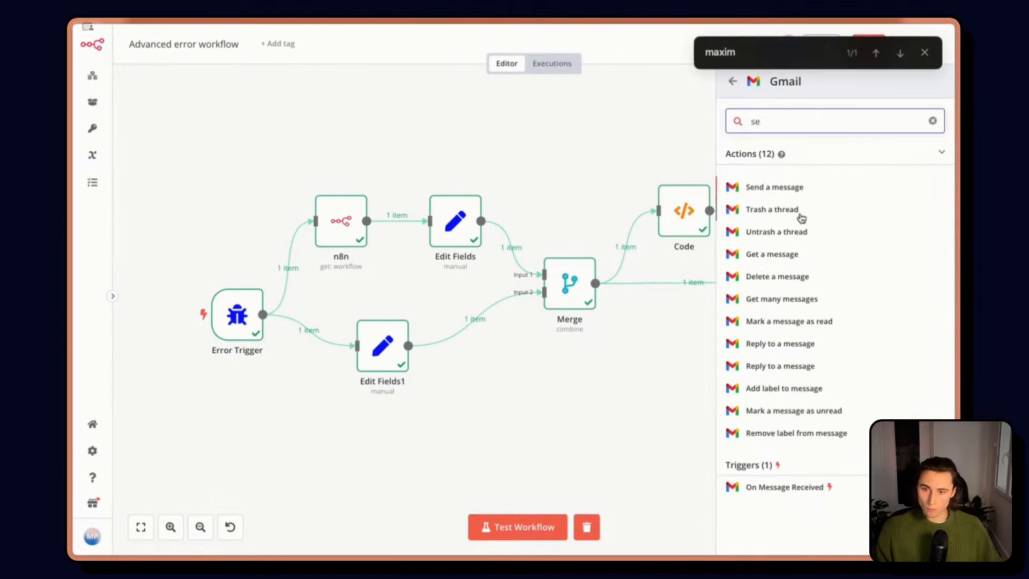
pyautogui.click(773, 186)
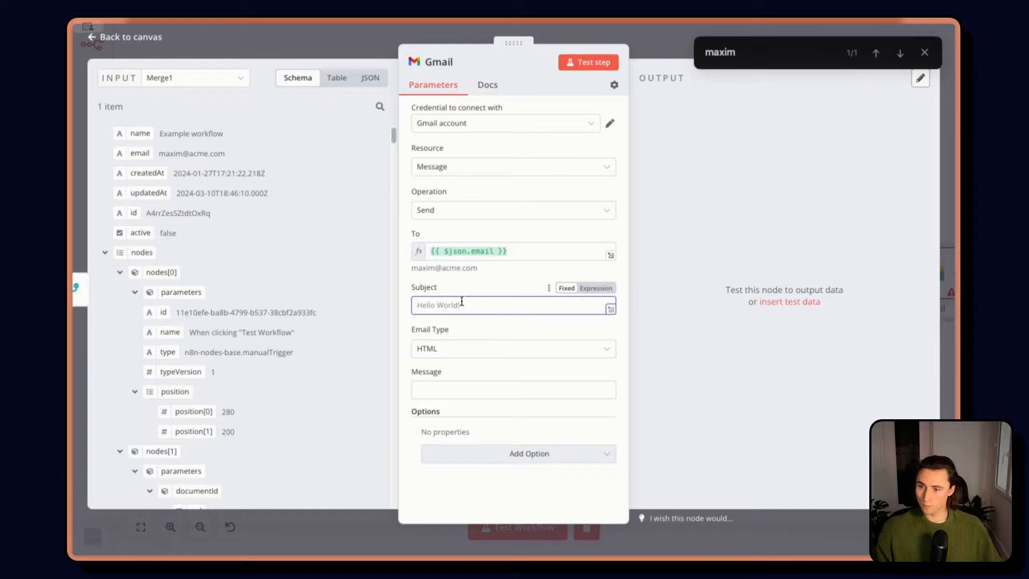
# Set the subject to 'Error on your workflow' and the body to the message field.
pyautogui.write('Erorr on your workflow')
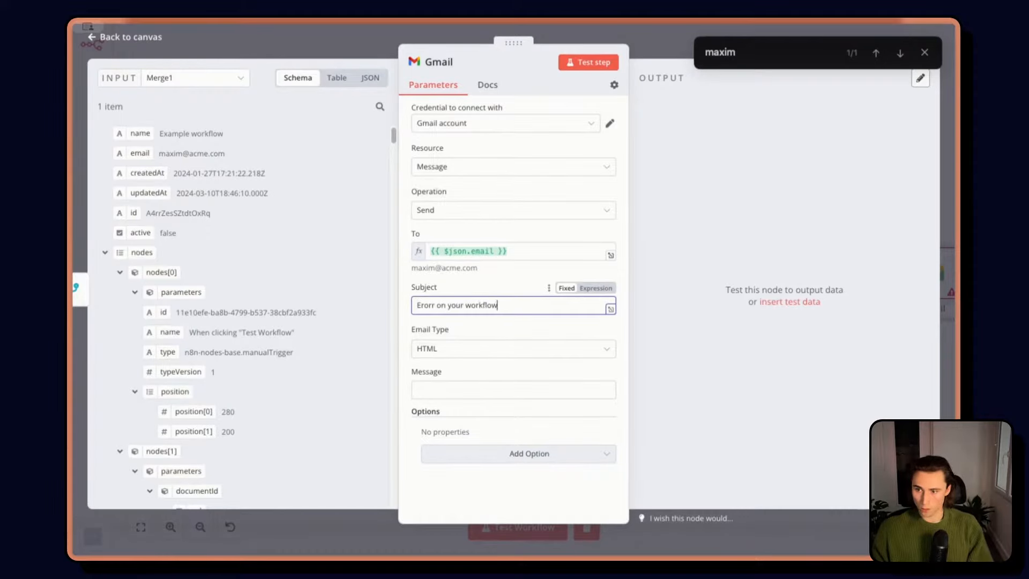
pyautogui.press('Backspace')
pyautogui.write('r')
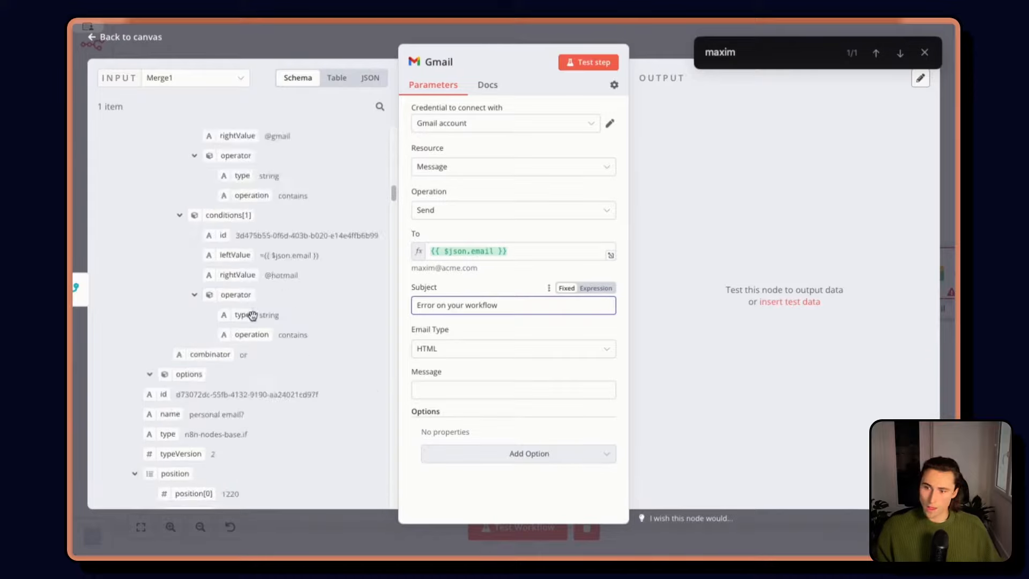
pyautogui.scroll(3)
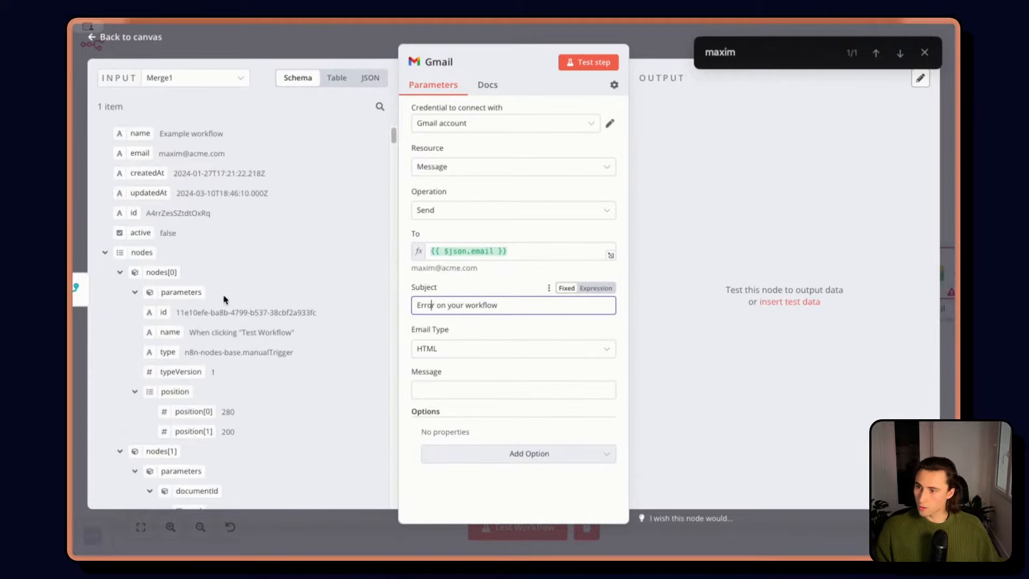
pyautogui.scroll(-3)
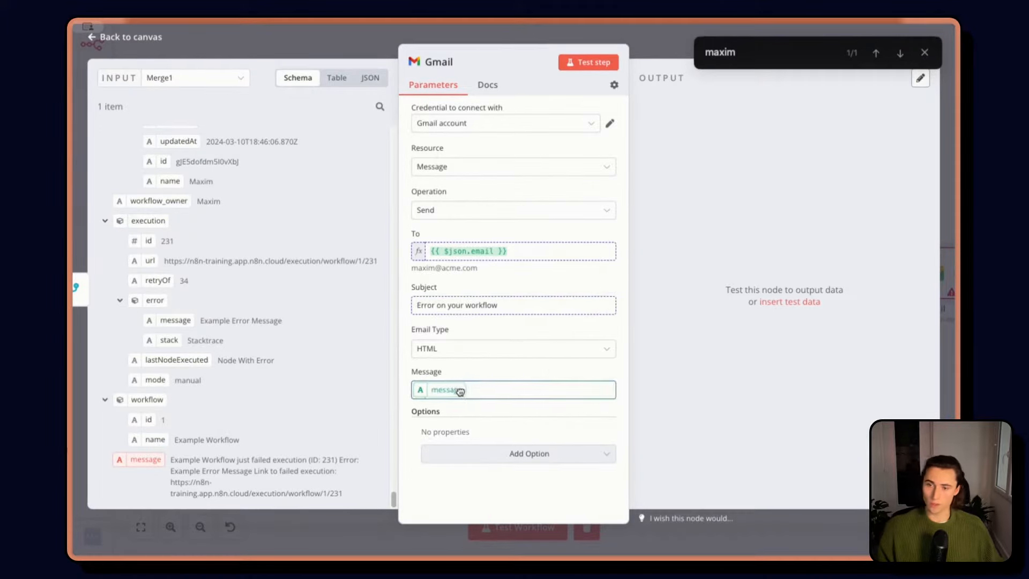
pyautogui.click(122, 36)
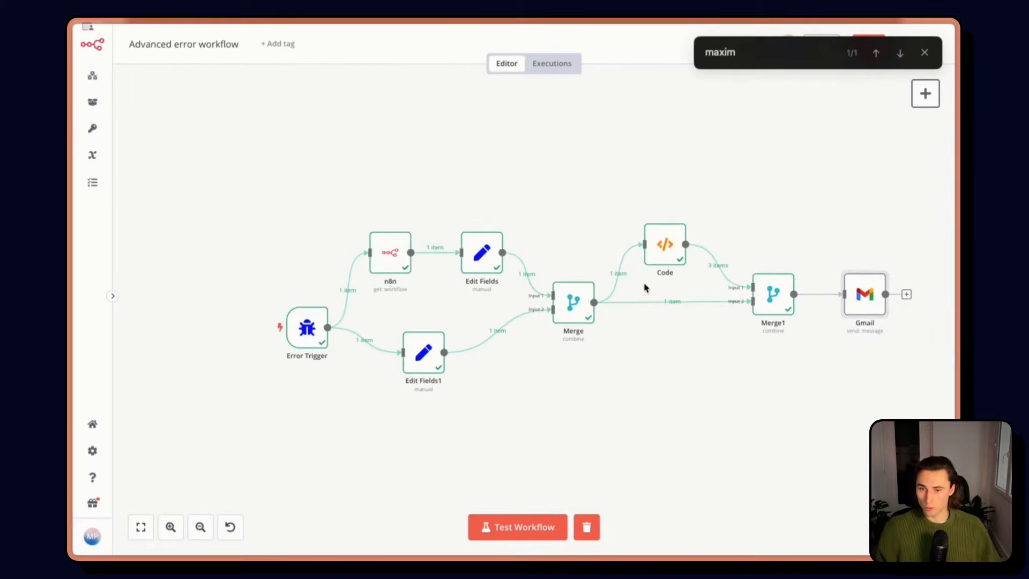
pyautogui.moveTo(751, 281)
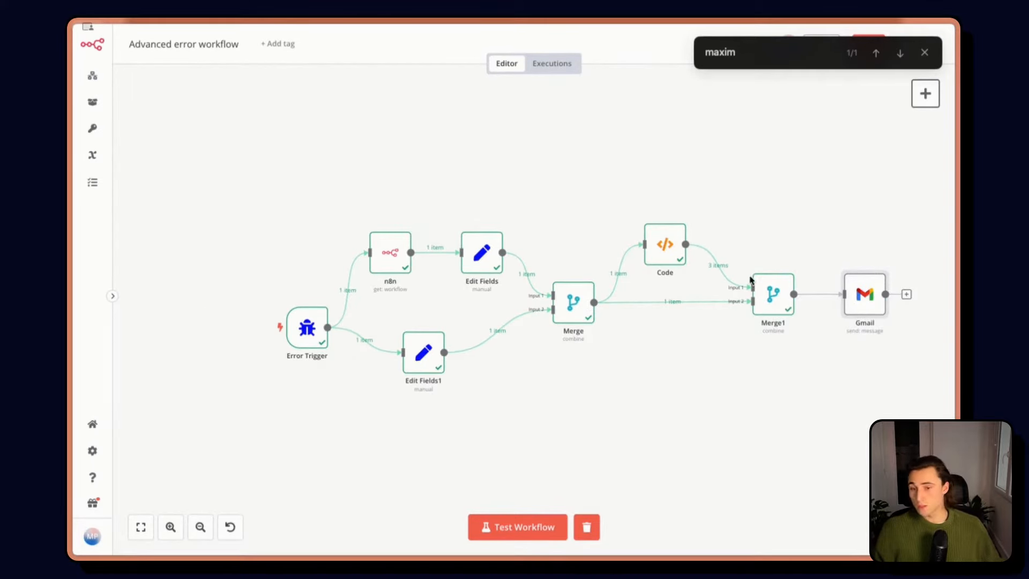
pyautogui.moveTo(844, 346)
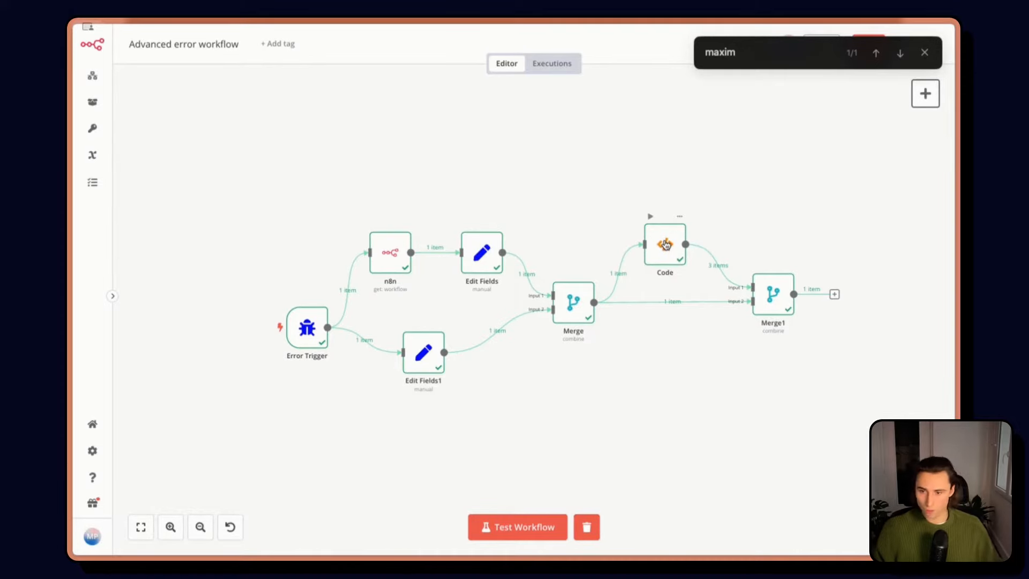
# Review the Code node's returned list of three owner names and emails, then return to the canvas.
pyautogui.doubleClick(665, 245)
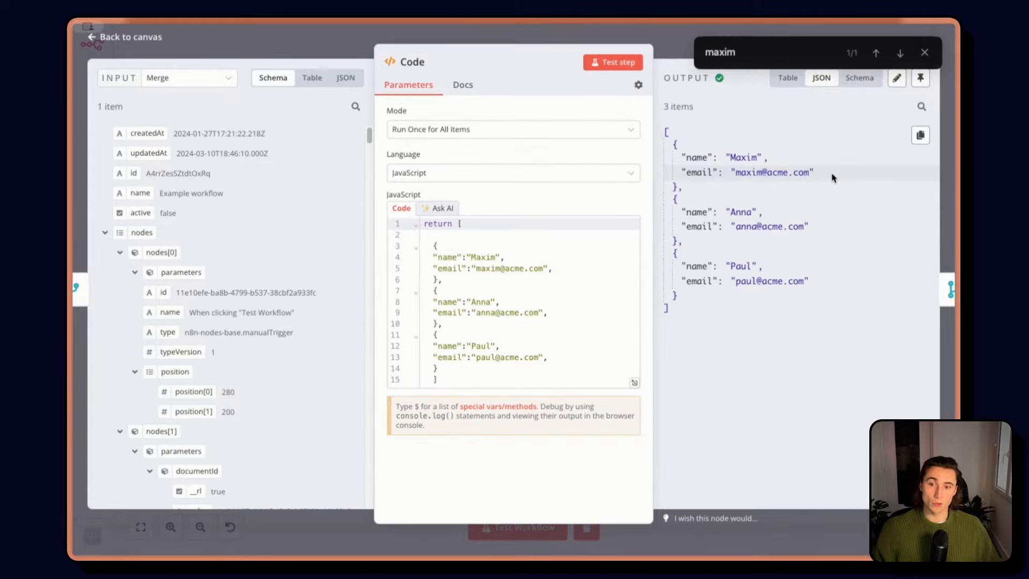
pyautogui.moveTo(680, 62)
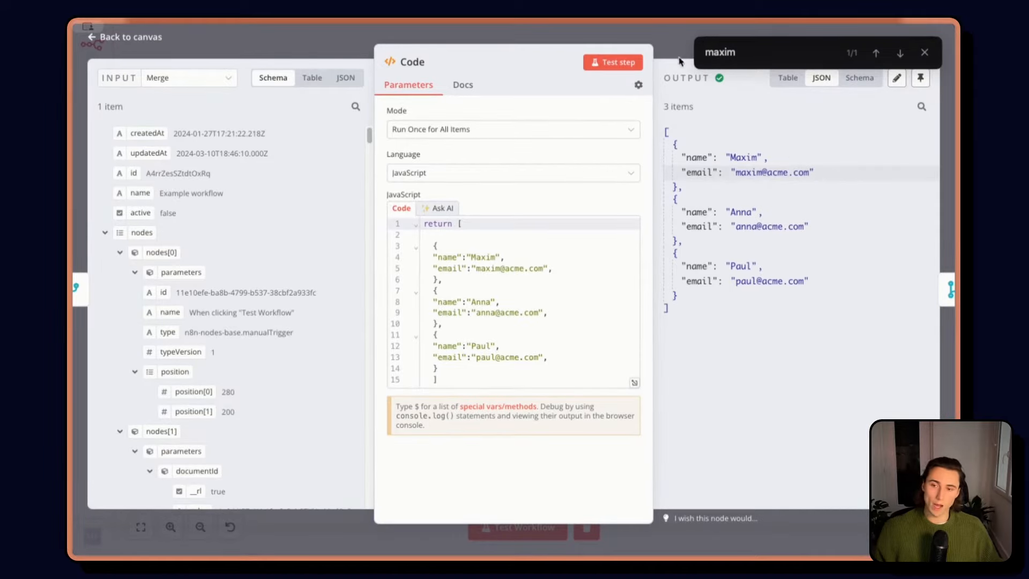
pyautogui.click(123, 36)
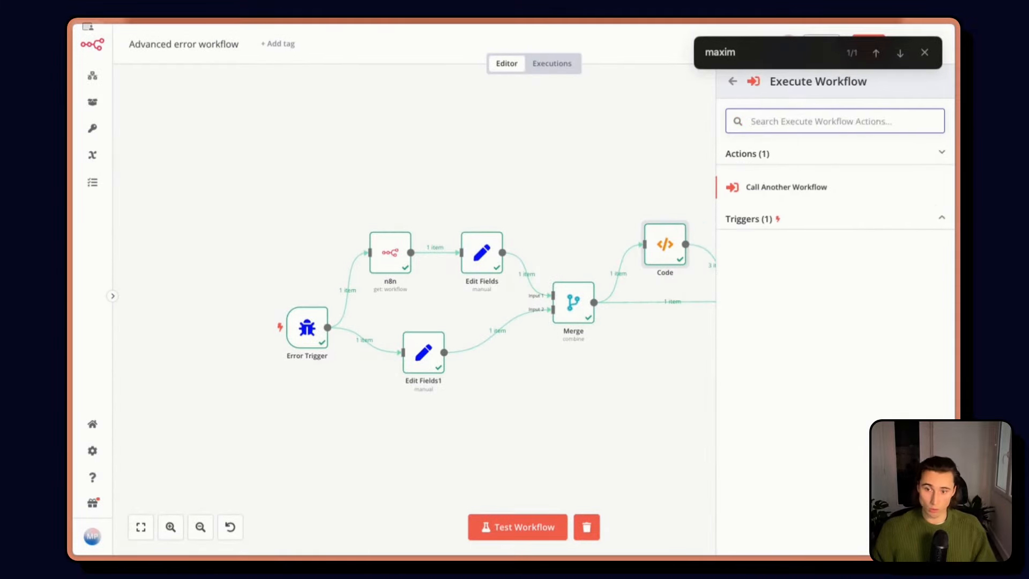
# Add an Execute Workflow step with the 'Call Another Workflow' action after Merge1, workflow ID left empty.
pyautogui.click(786, 186)
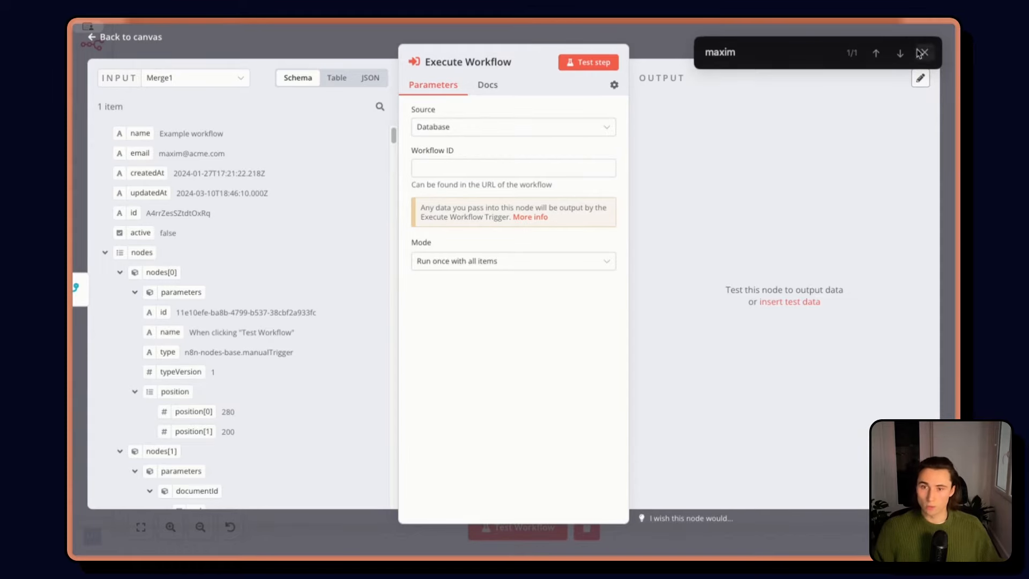
pyautogui.click(923, 53)
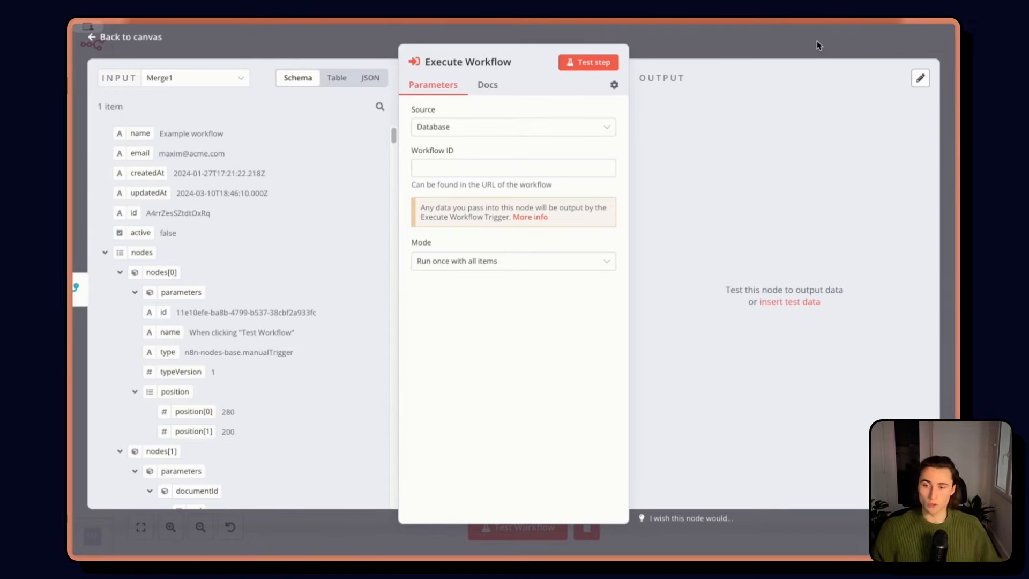
pyautogui.click(123, 36)
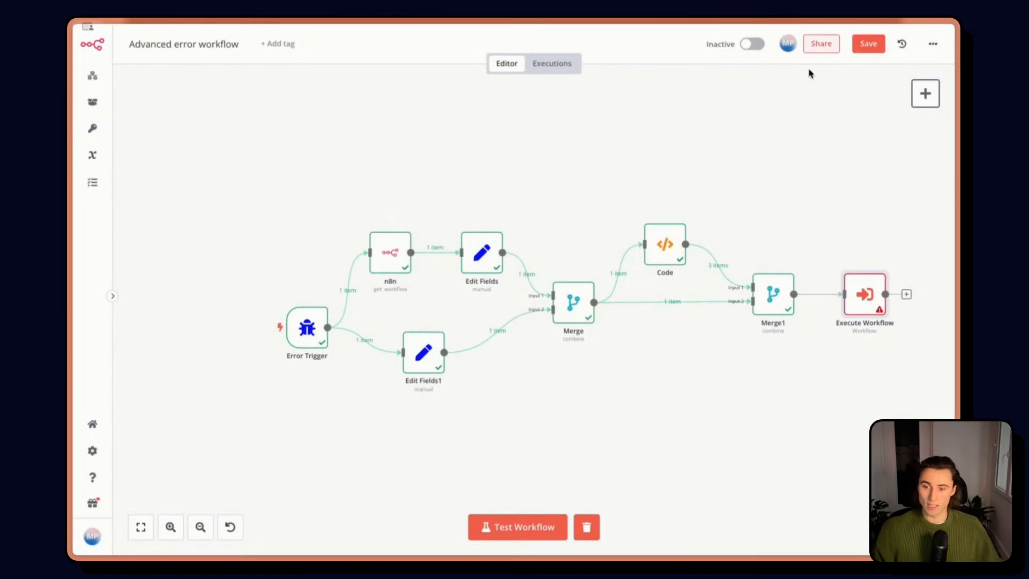